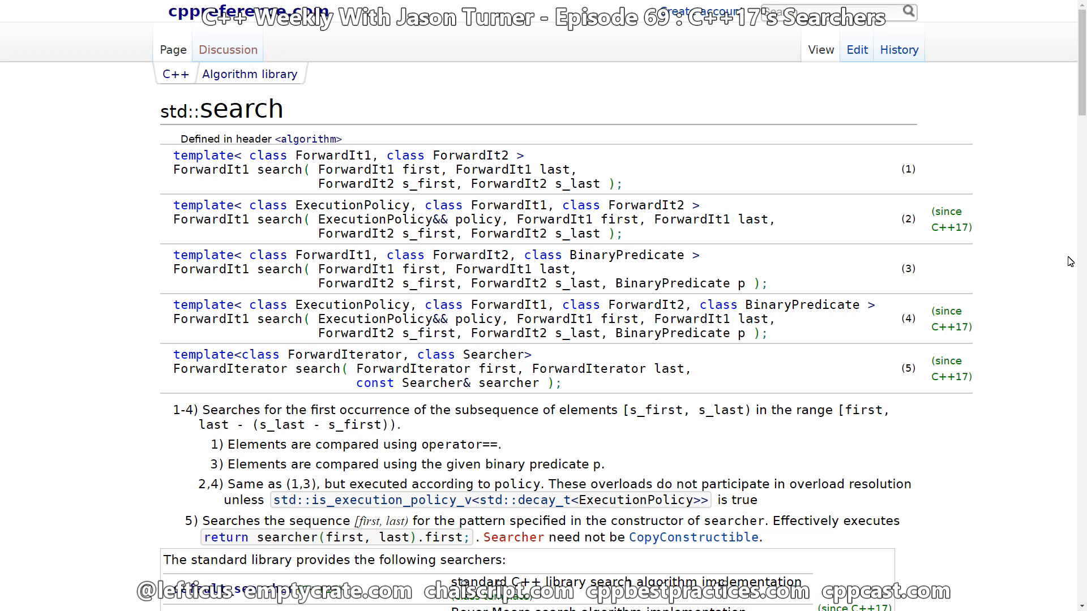
mouse_move(392, 274)
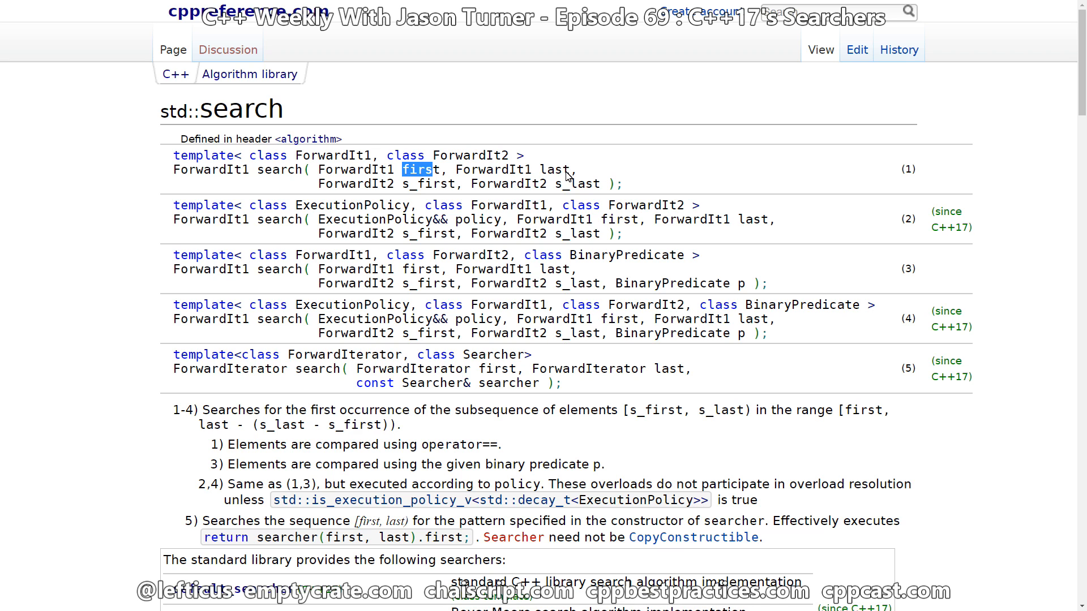
- Highlight the first and s_first parameter names on the std::search reference
double_click(555, 170)
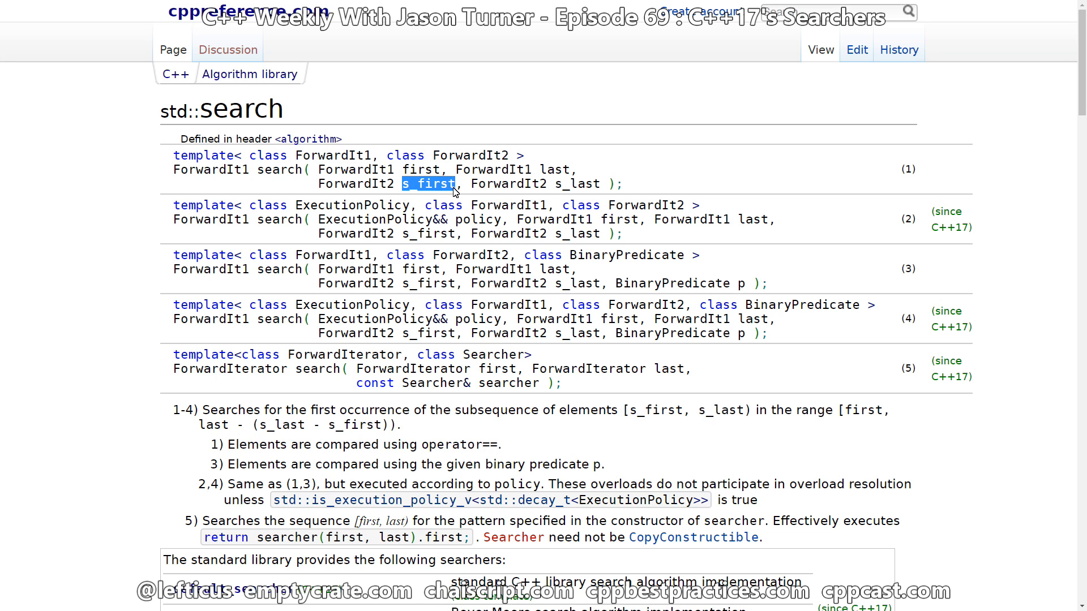
double_click(573, 183)
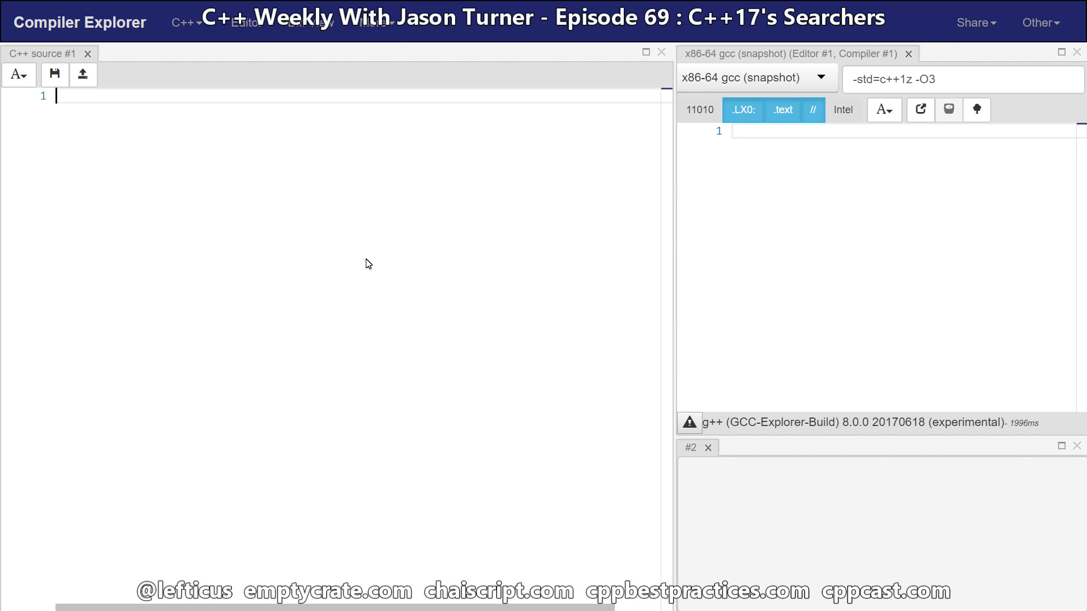
- Write int main() declaring std::string s and std::string to_find = "ath"
text(int main())
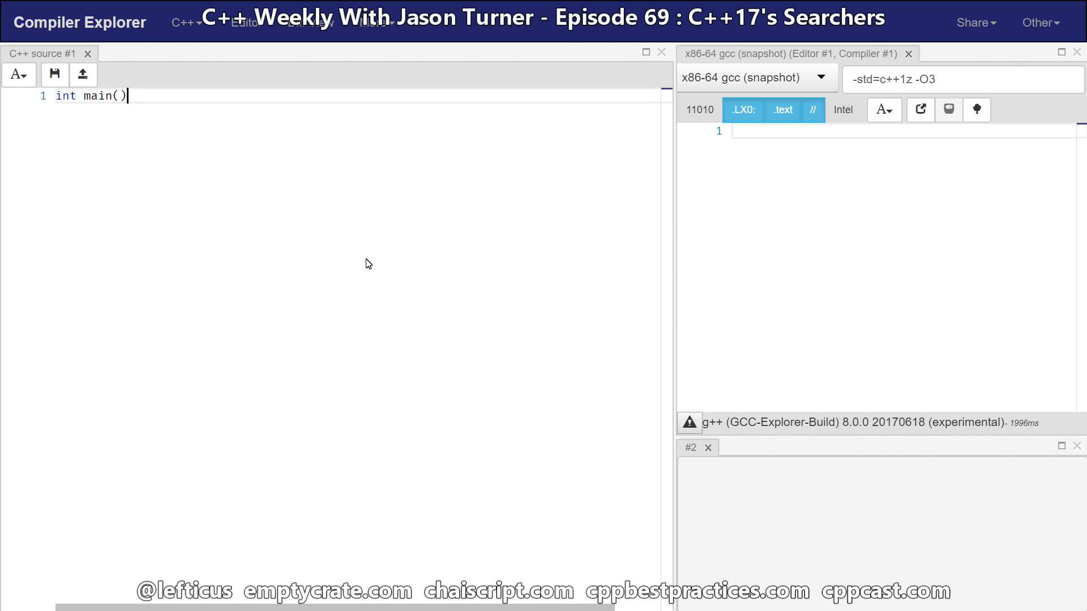
text({)
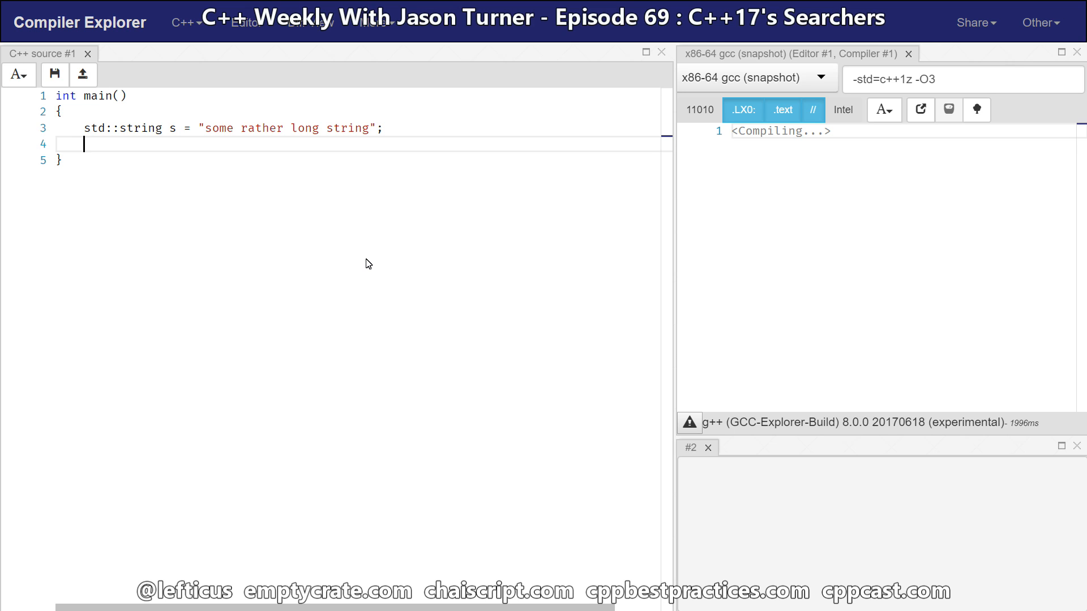
text(std::string)
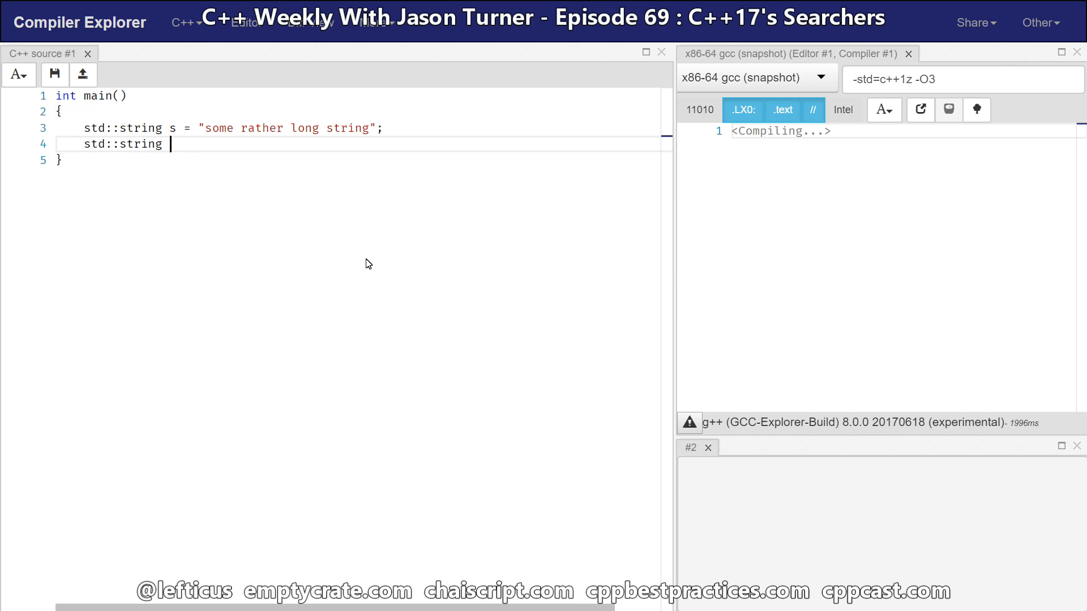
text(to_find = "ath";)
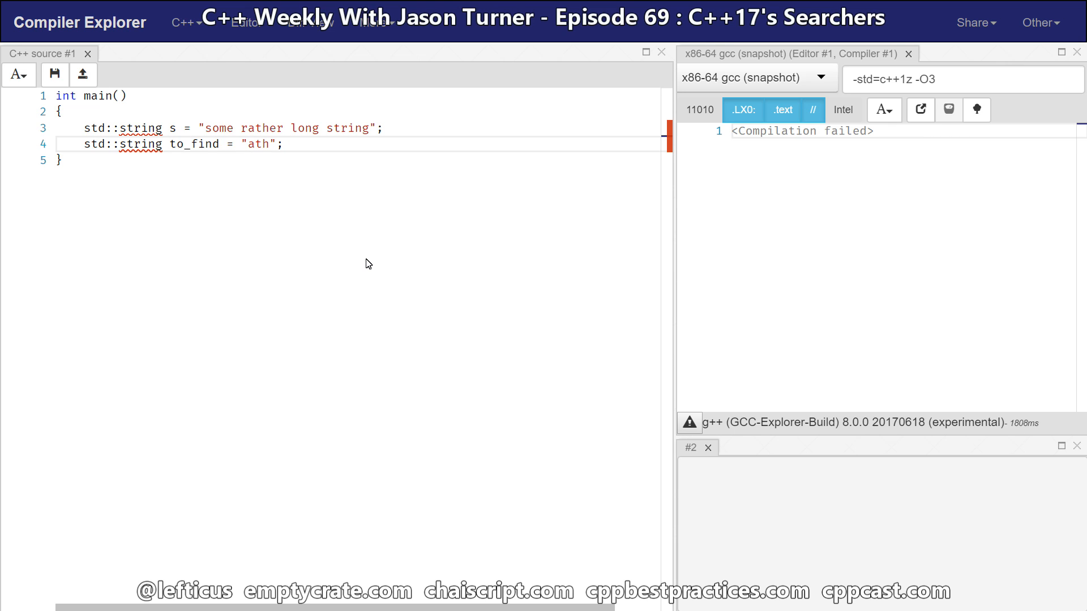
- Start an #include <s line at the top of the file for the string header
double_click(219, 128)
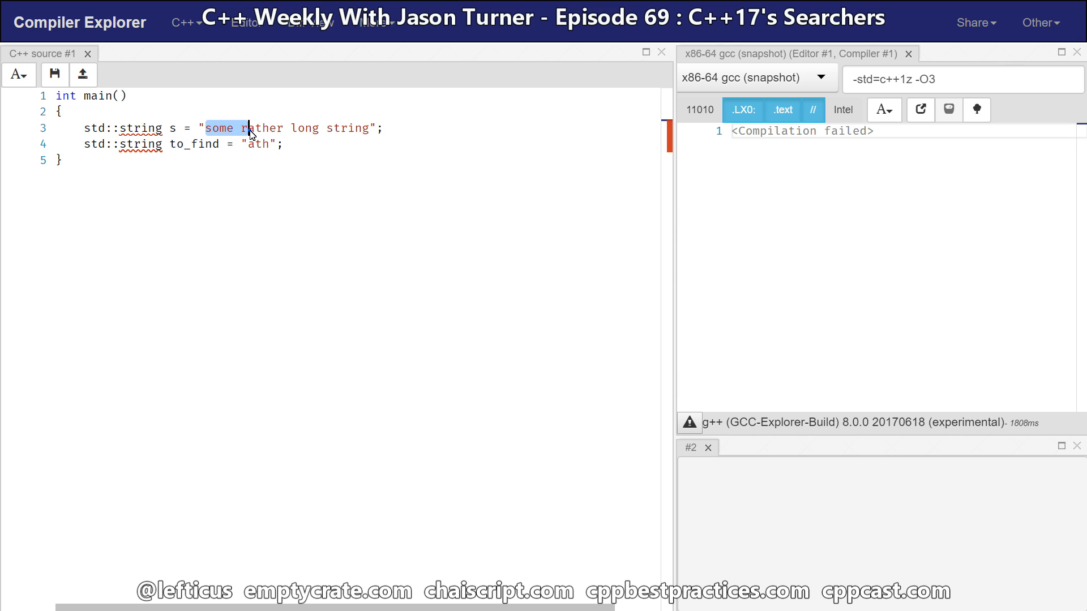
double_click(262, 128)
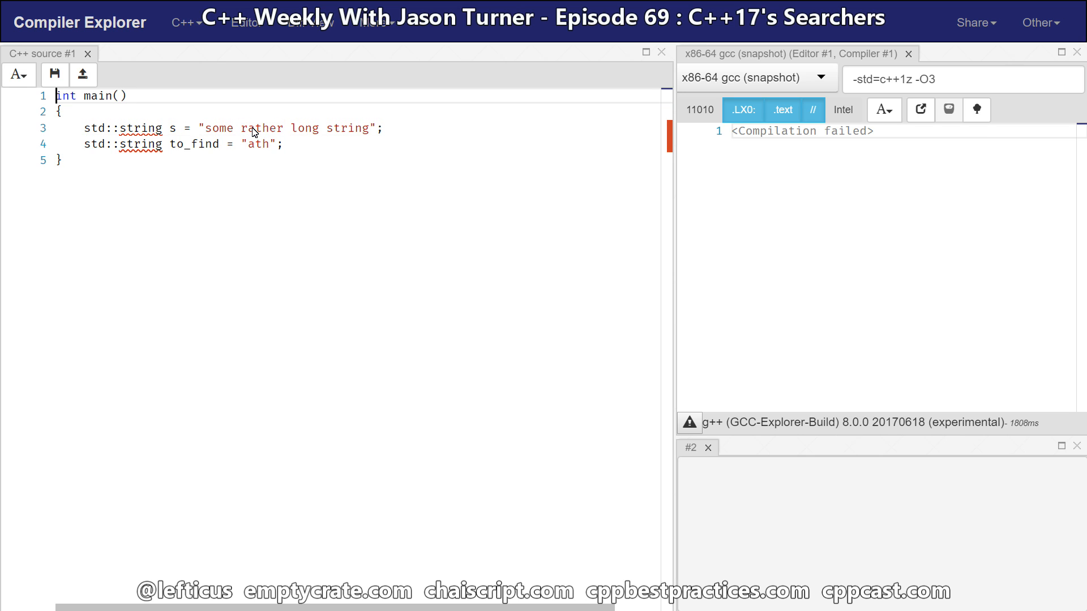
text(#include <string>)
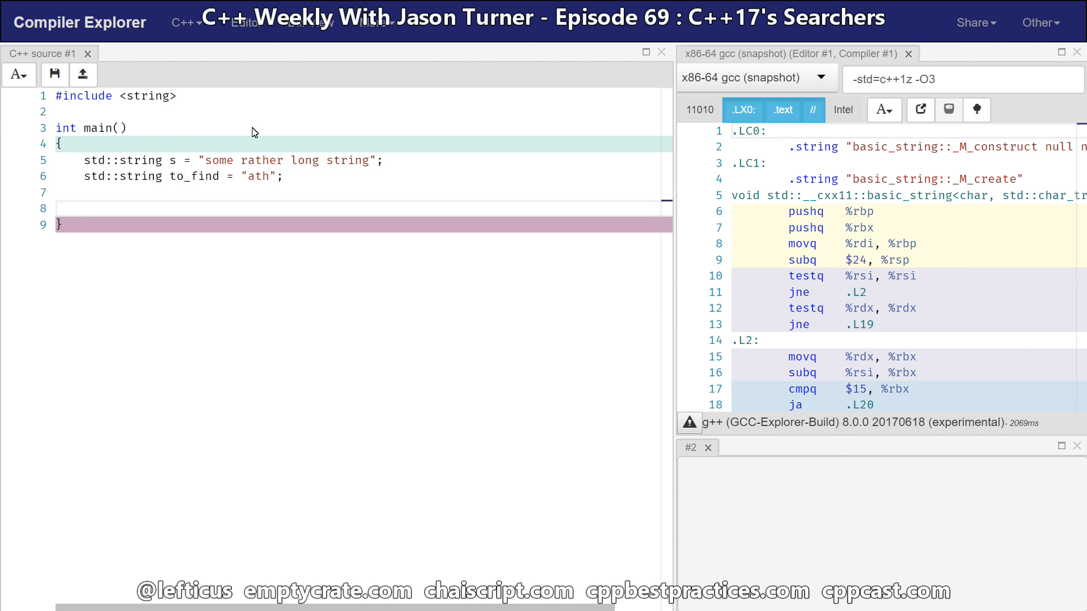
- Add auto found_at = std::search(s.begin(), s.end(), to_find.begin(), to_find.end());
text(auto f)
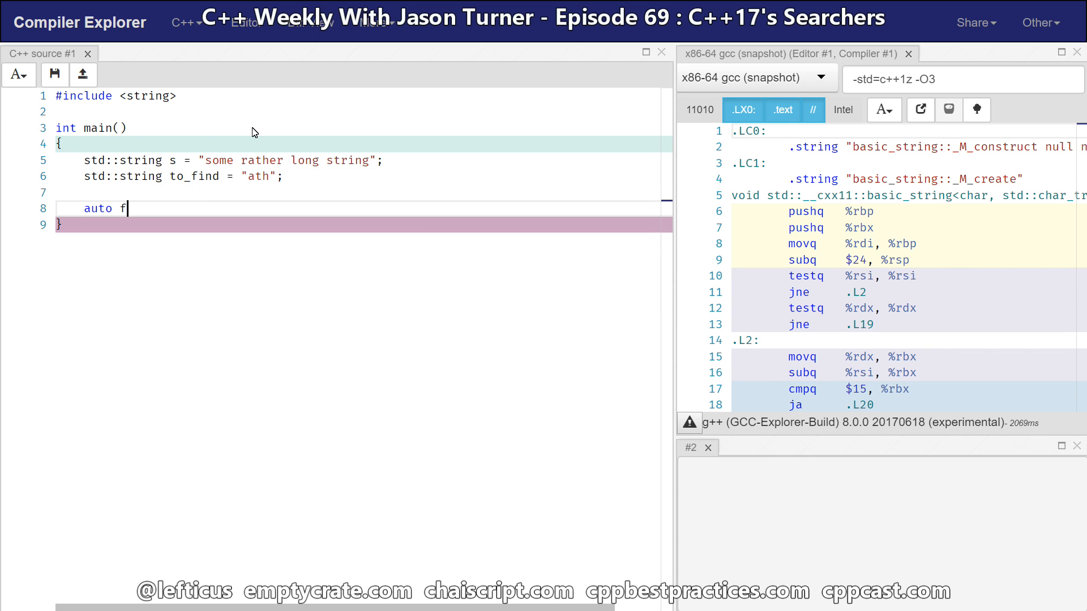
text(ound_at = std::search(s.begin(), s.end)
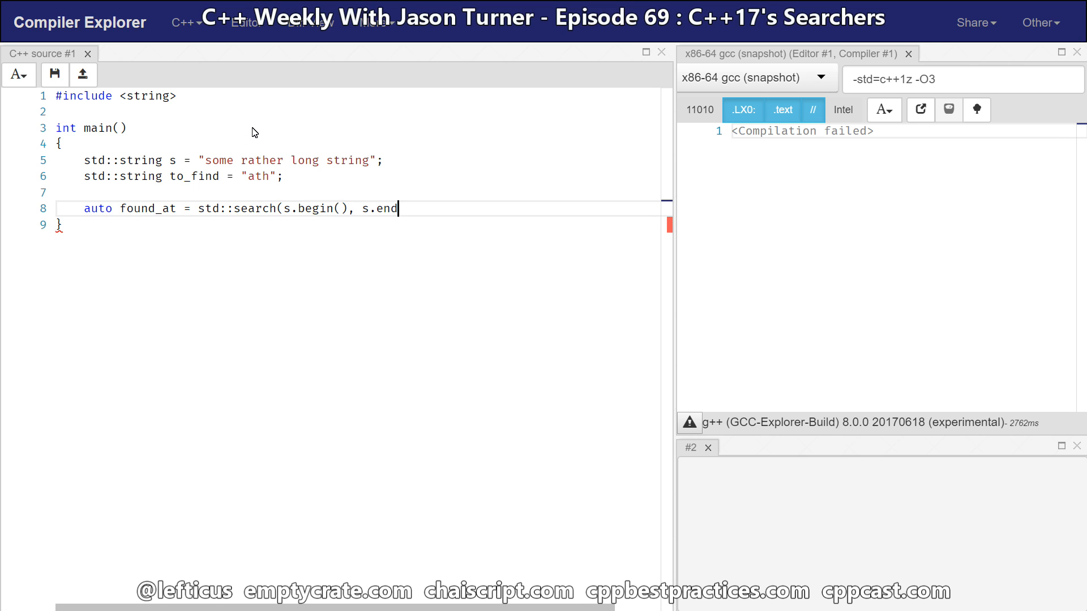
text((),)
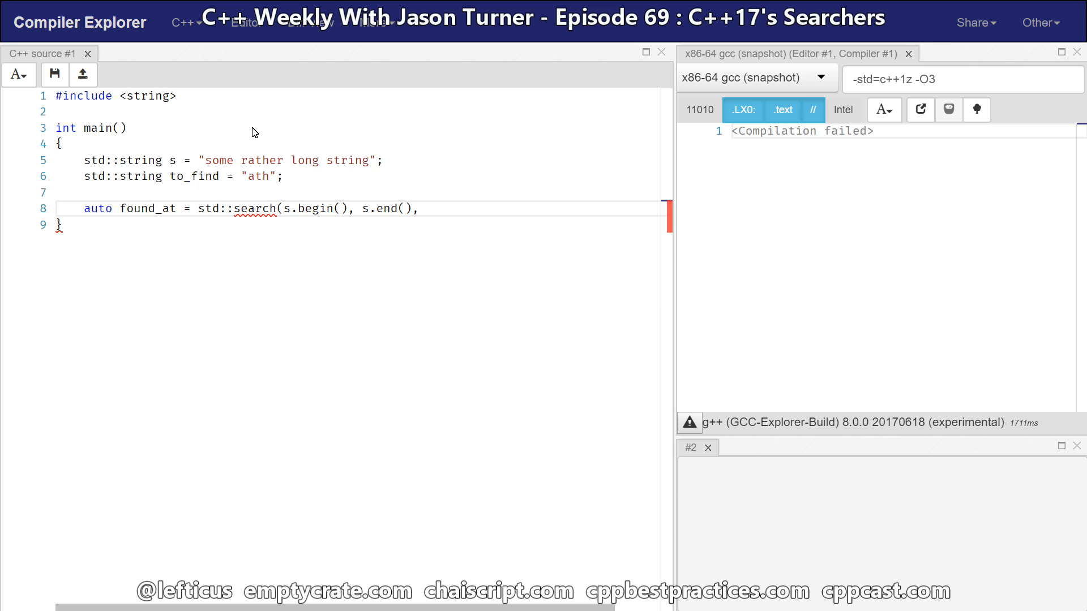
key(Enter)
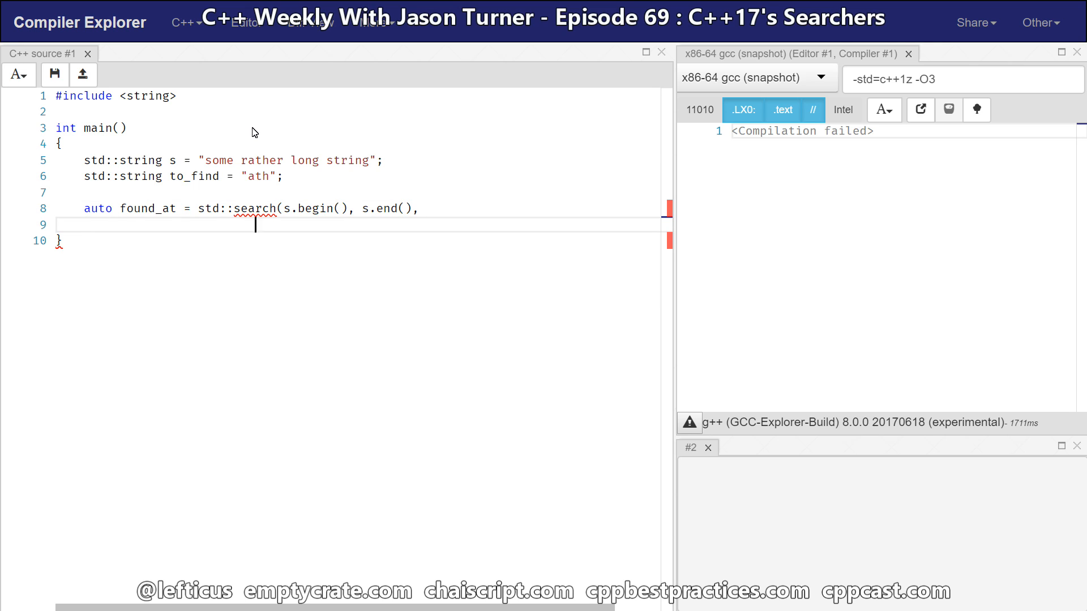
text(to_find.begin(), to_find.end()
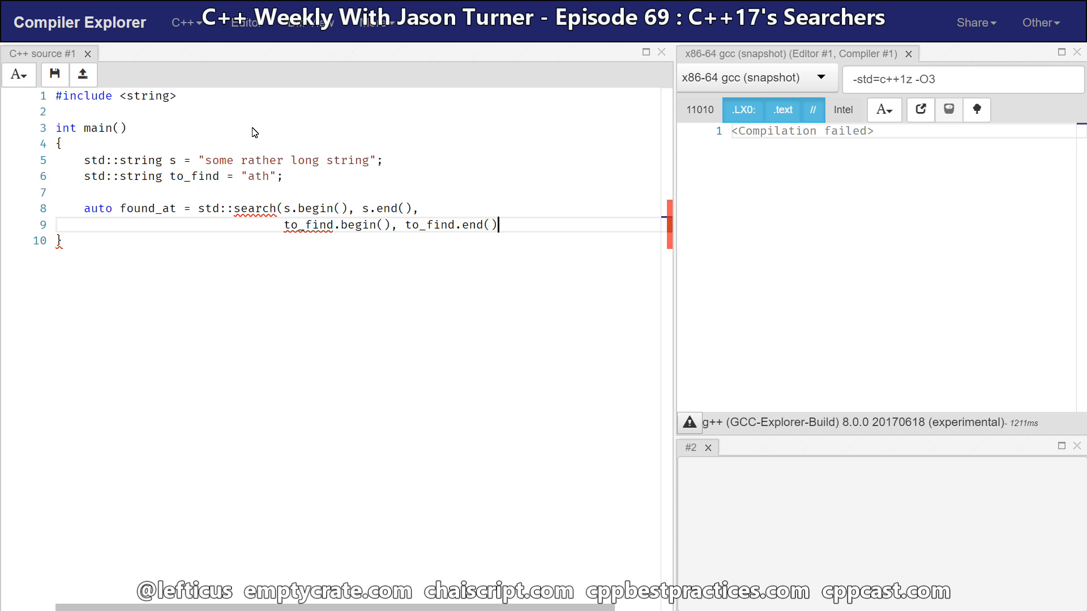
text();)
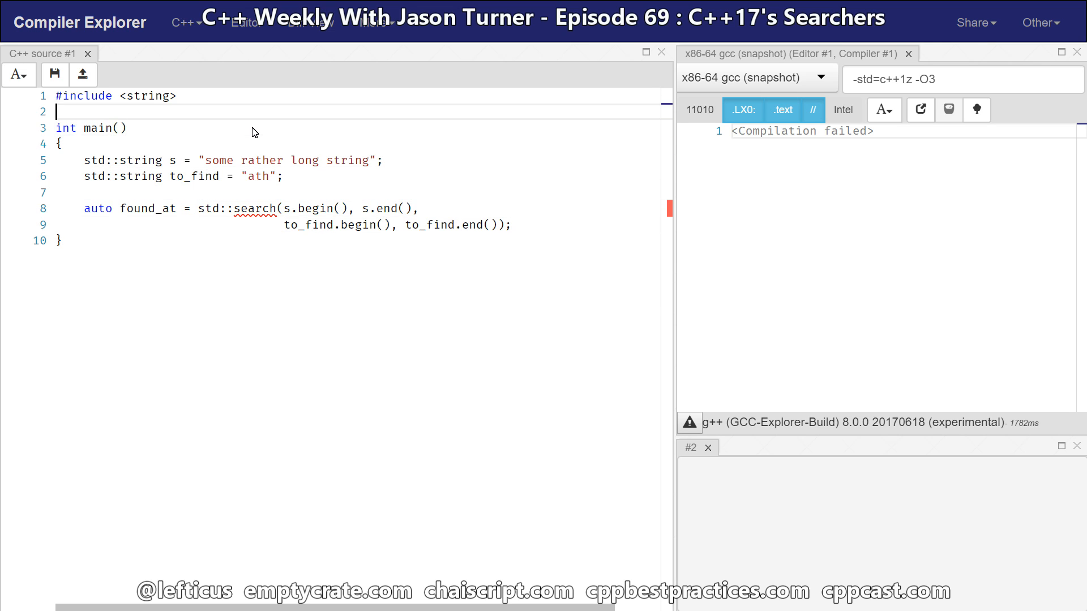
- Include <algorithm> and add blank lines after the search call so it compiles
text(#include <alg)
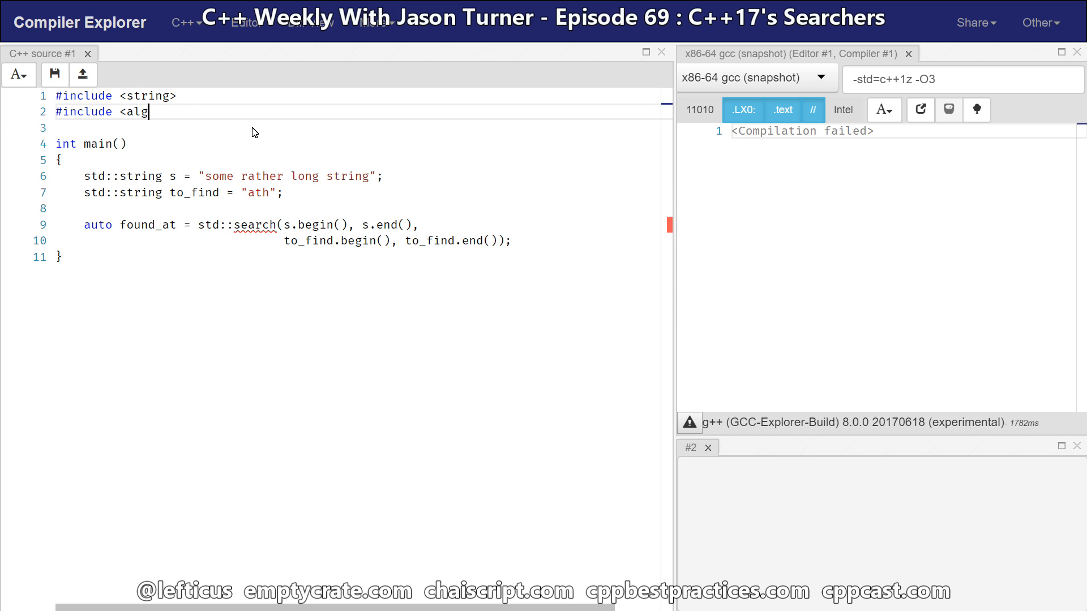
text(orithm>)
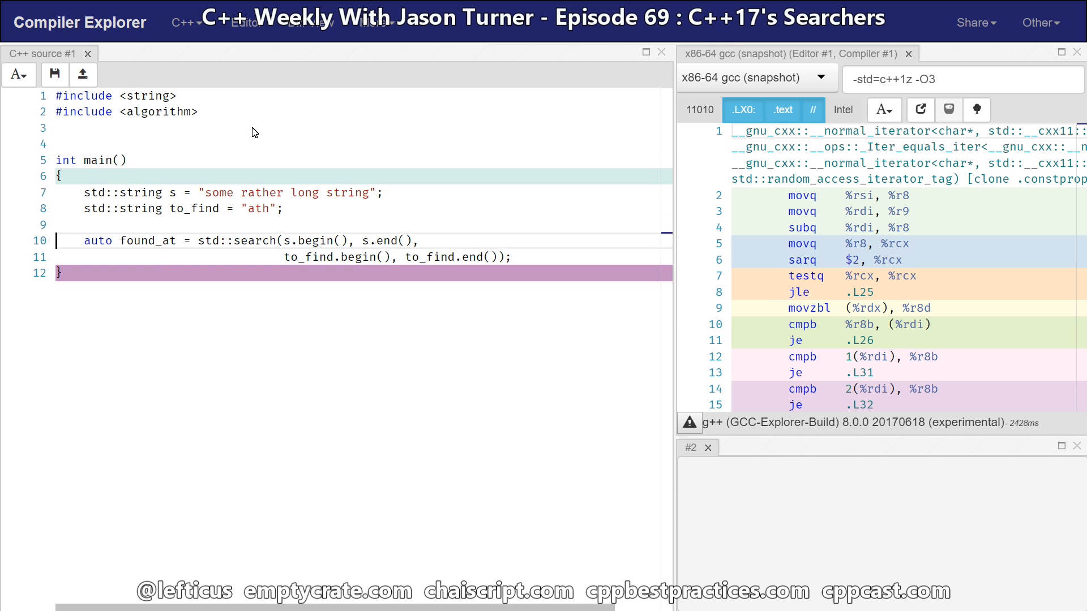
key(Enter)
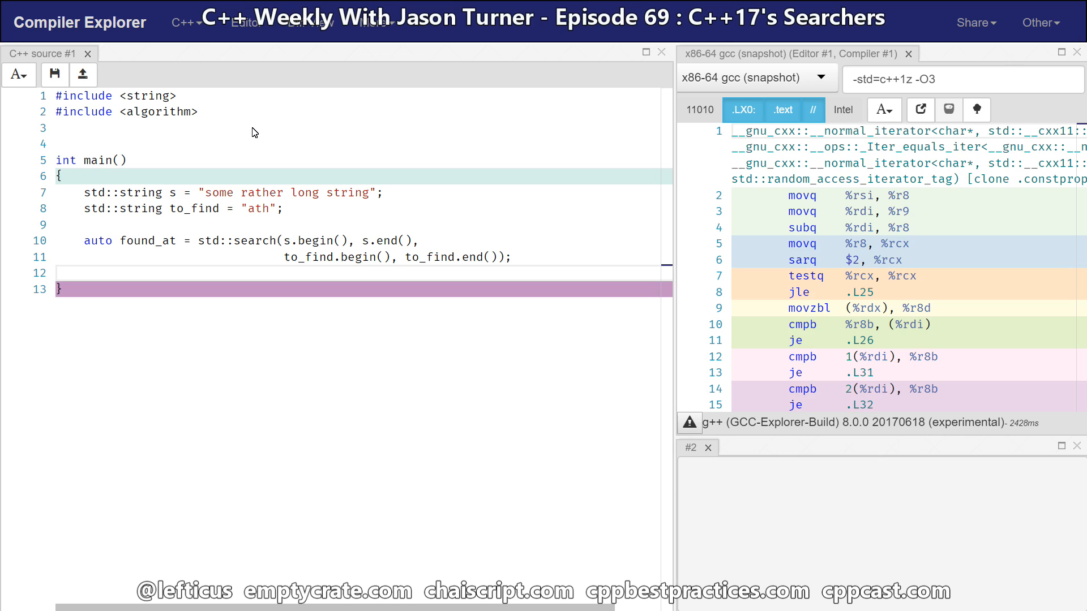
key(Enter)
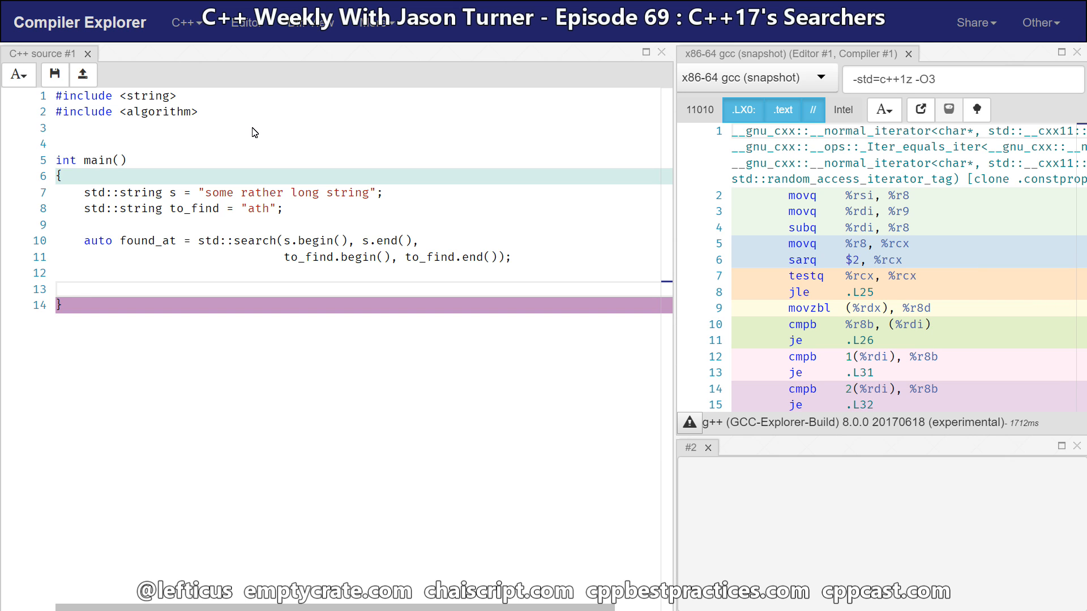
click(84, 290)
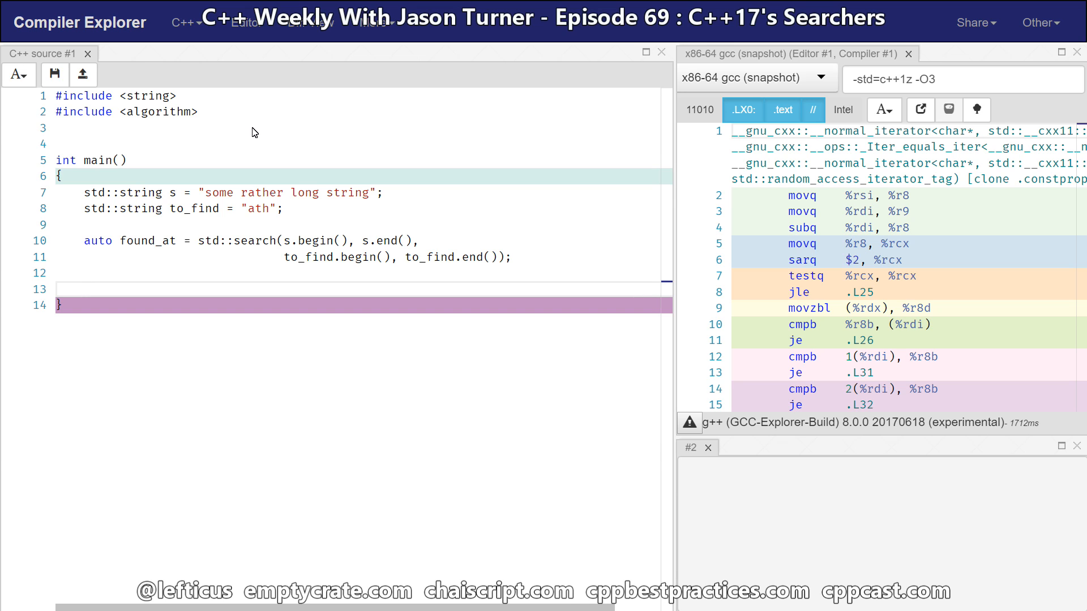
click(84, 290)
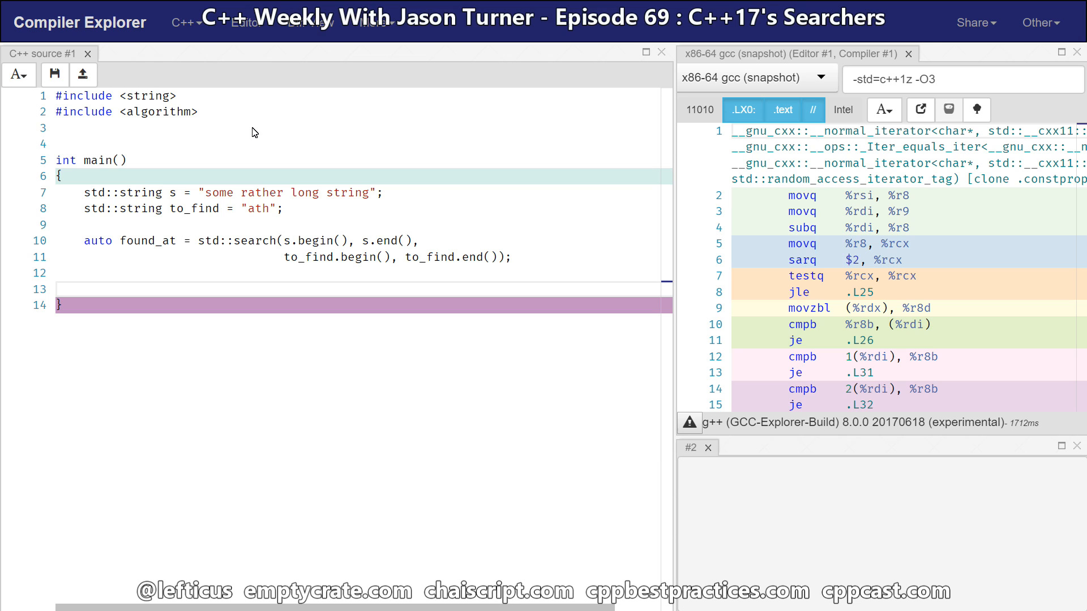
text(return std::distance(s.begin(), found_at);)
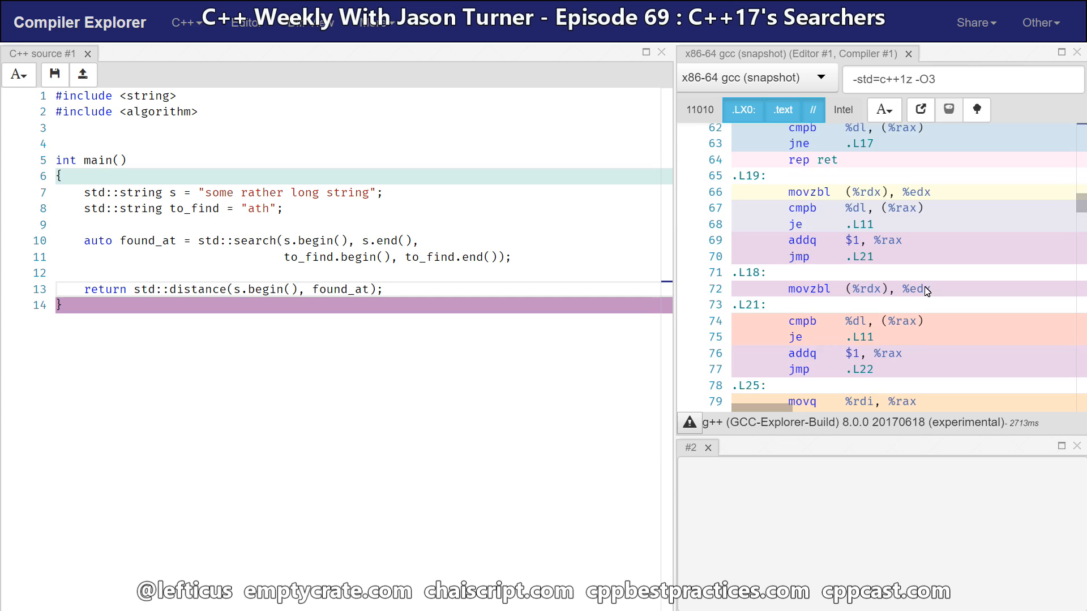
scroll(down, 3)
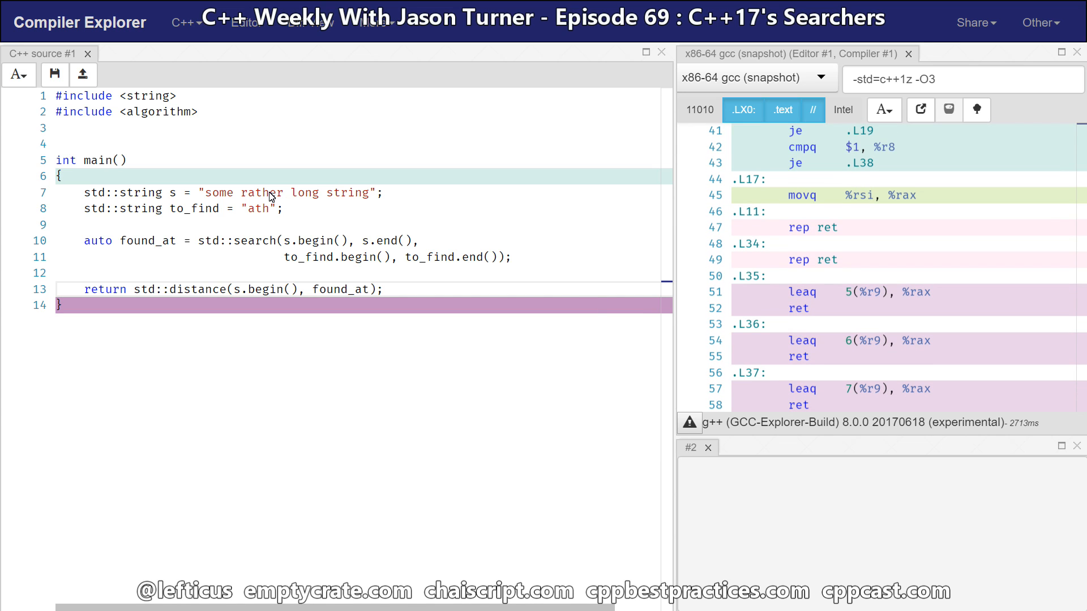
drag(270, 192, 369, 193)
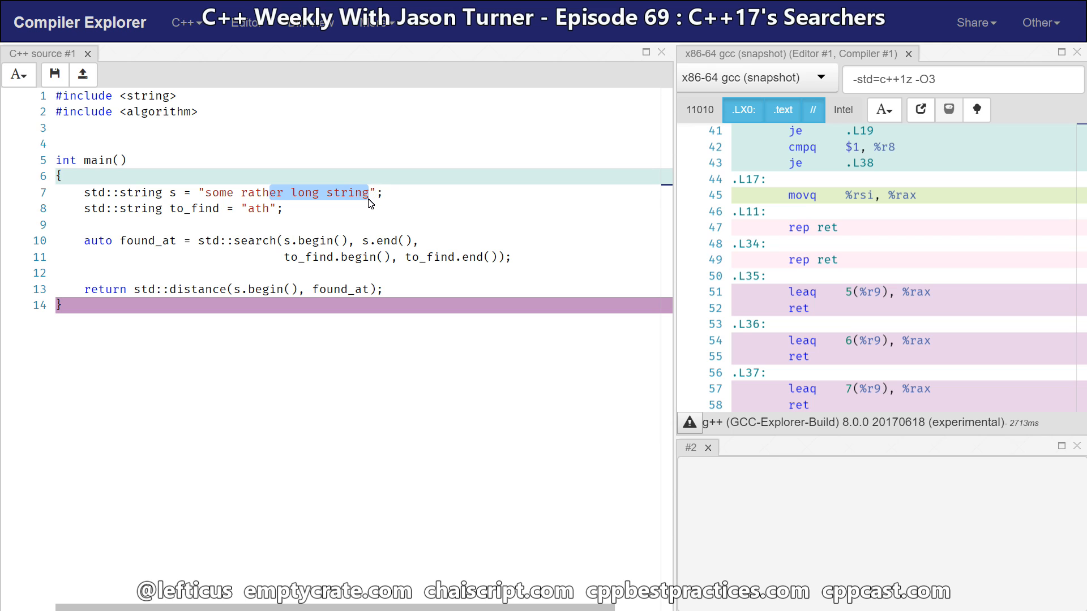
- Shorten the string s to "some rath" and recompile, then look at the compiler list
key(Delete)
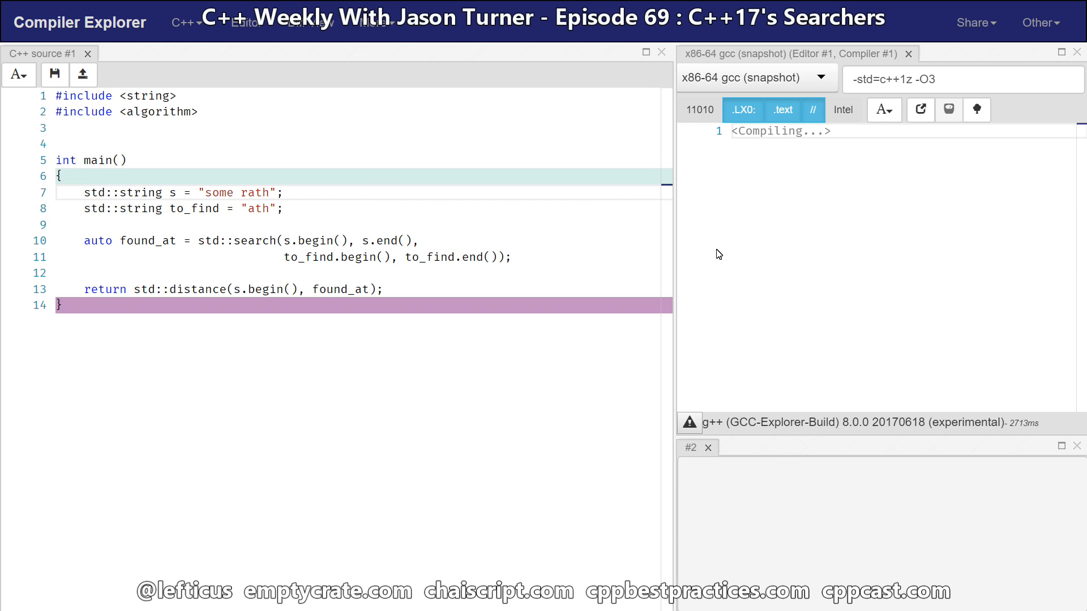
mouse_move(910, 237)
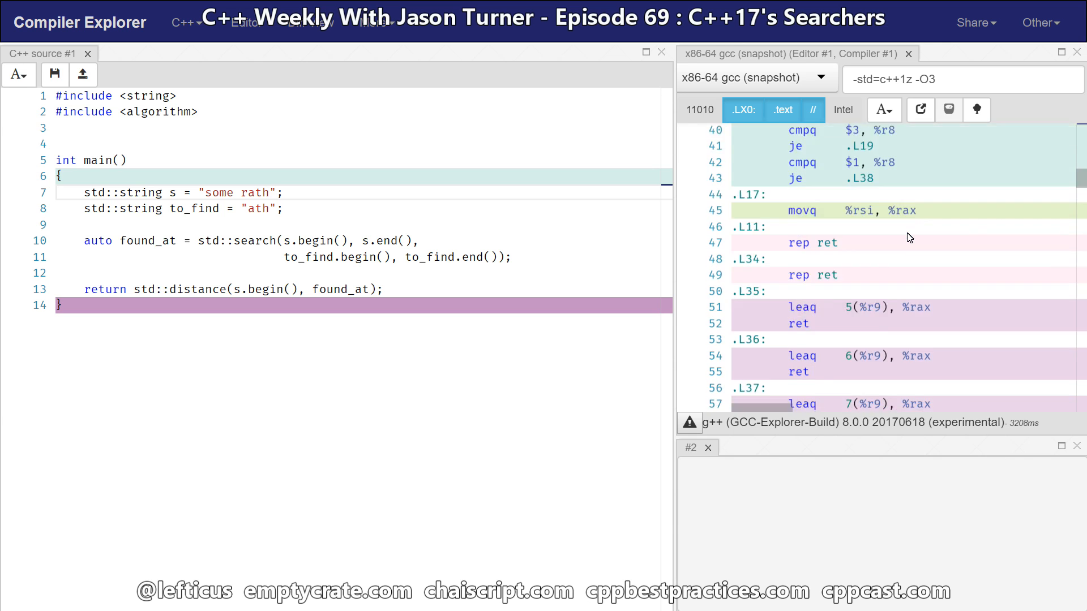
click(756, 77)
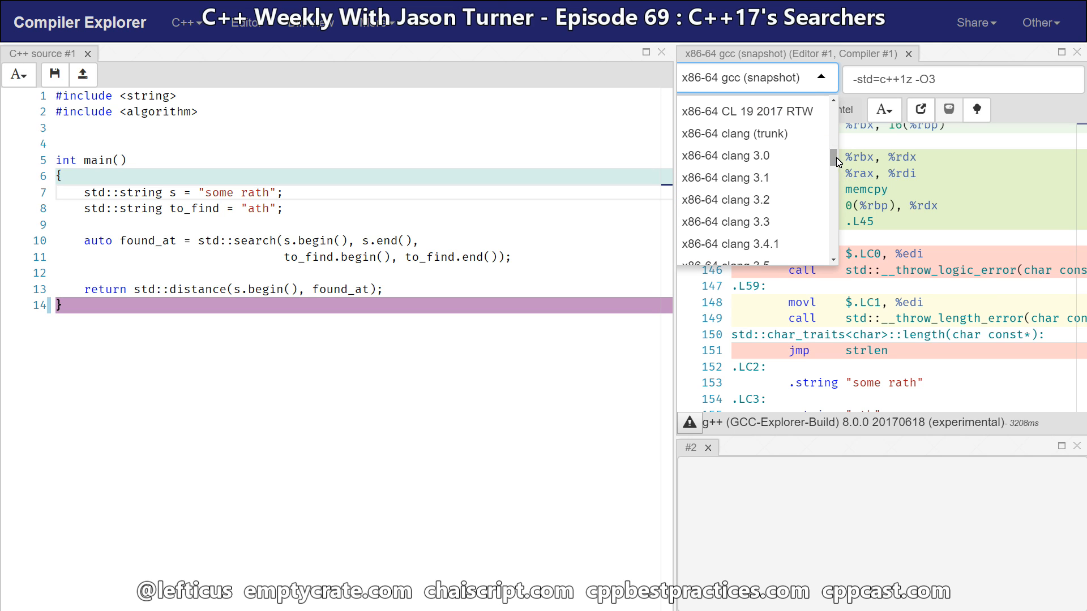
- Switch to x86-64 clang (trunk) and begin declaring std::vector<int> v
click(736, 134)
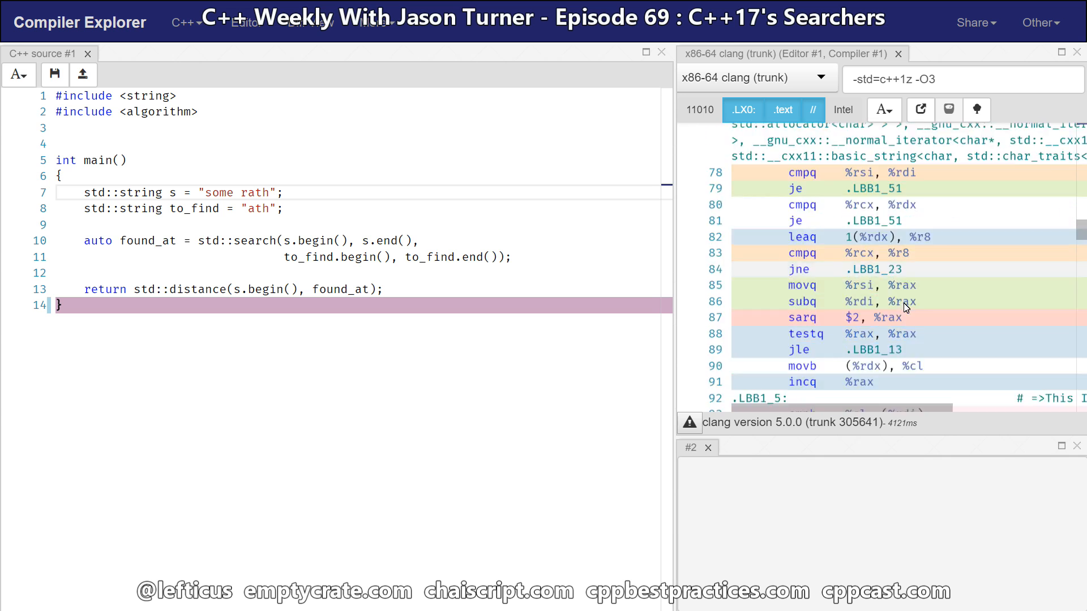
scroll(down, 3)
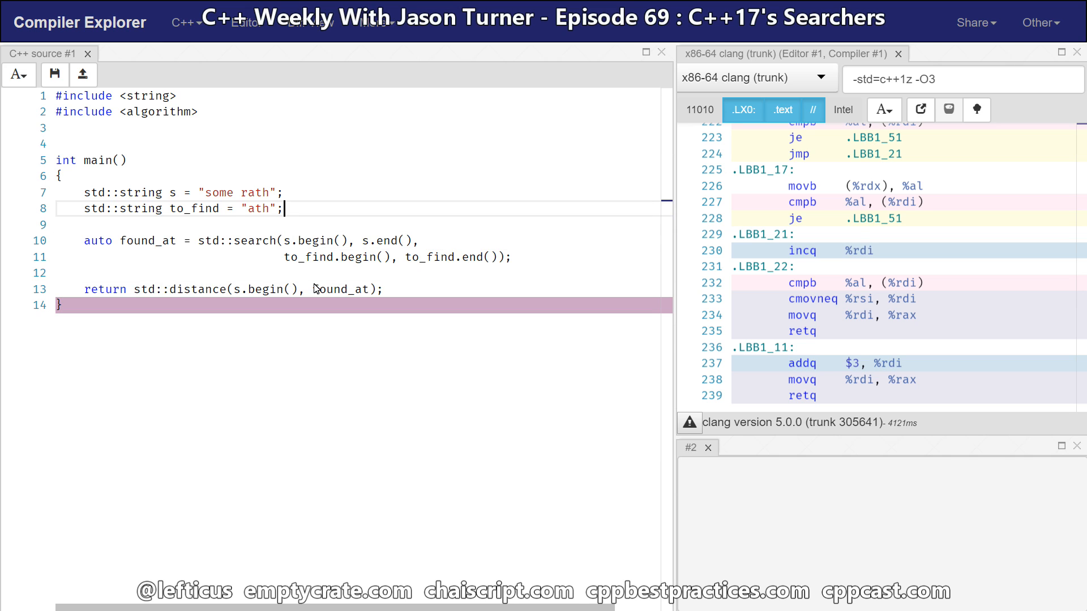
text(std::vector<int> v = {1,2,3,4,5,6};)
text(std::vector<int> t = {3,4,5};)
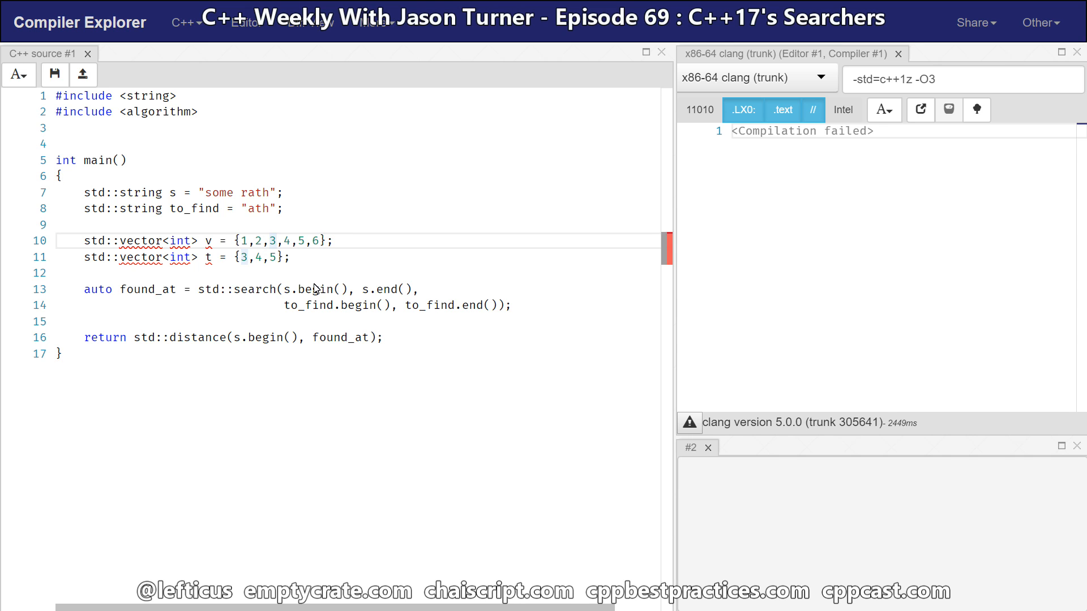
- Select part of the vector declaration line in the editor
drag(271, 240, 303, 240)
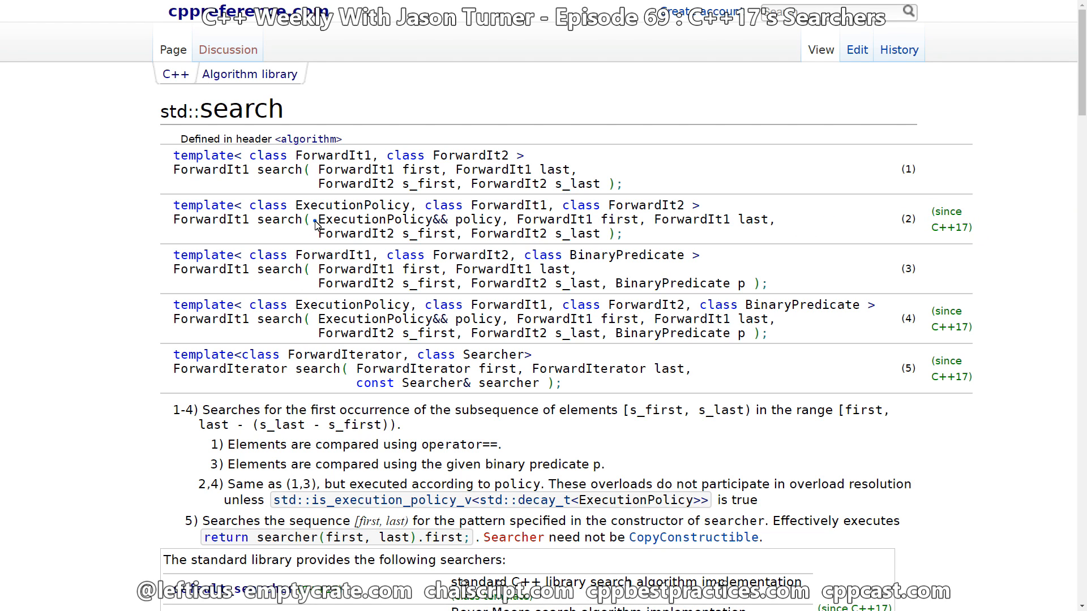
- Highlight the std::search overload parameters, then follow the boyer_moore_searcher link
drag(320, 219, 499, 220)
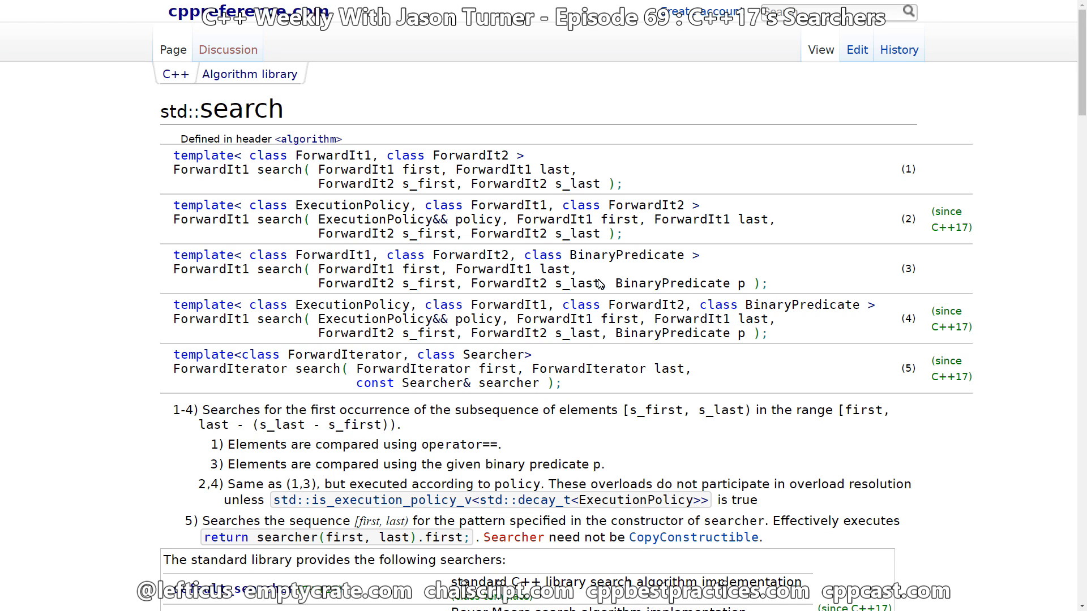
mouse_move(752, 428)
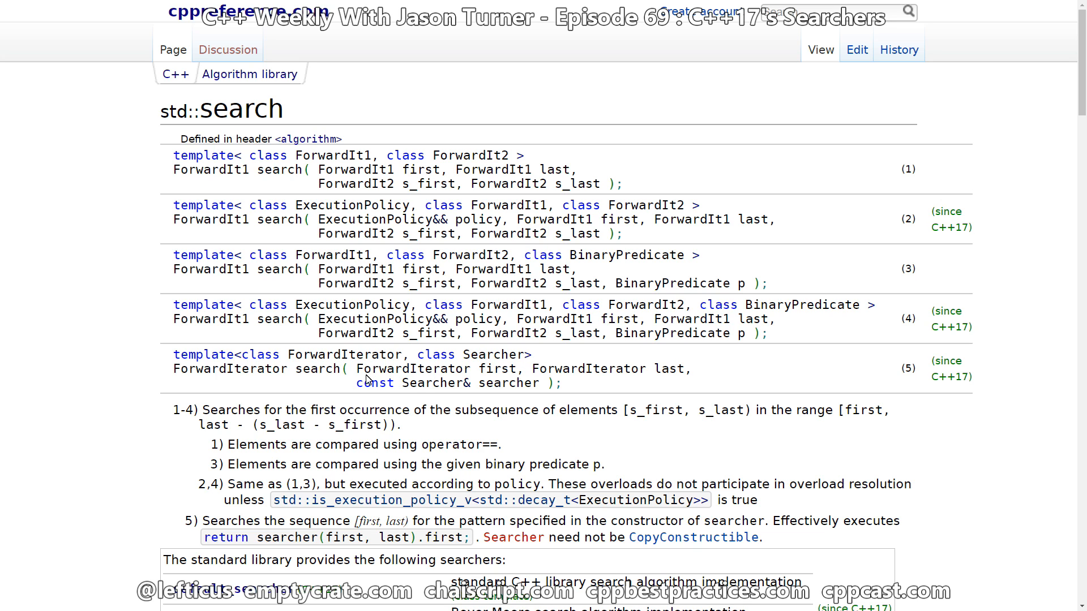
drag(343, 368, 690, 368)
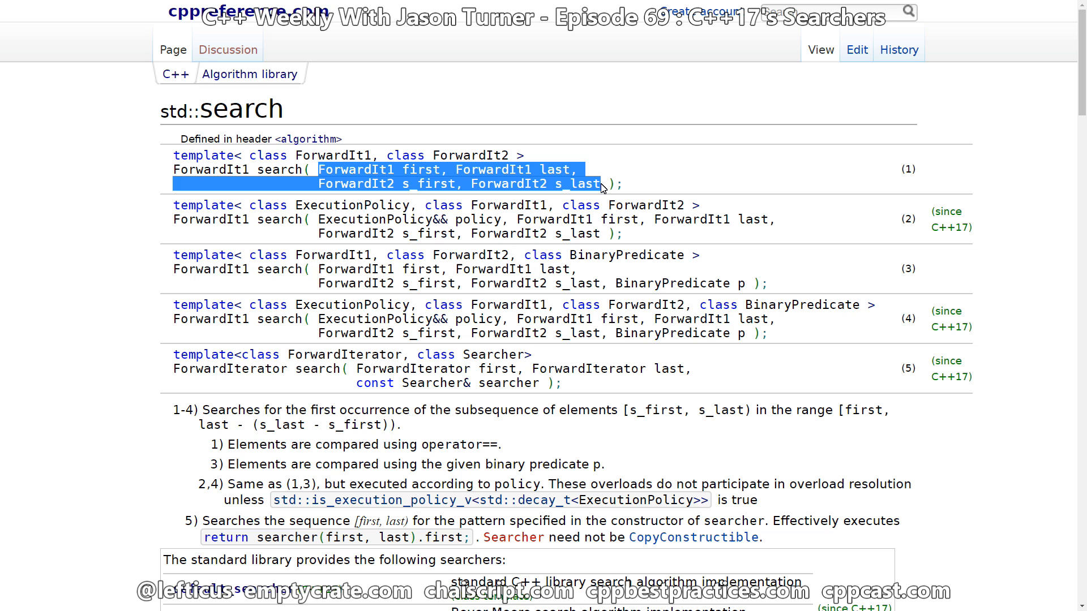
scroll(down, 3)
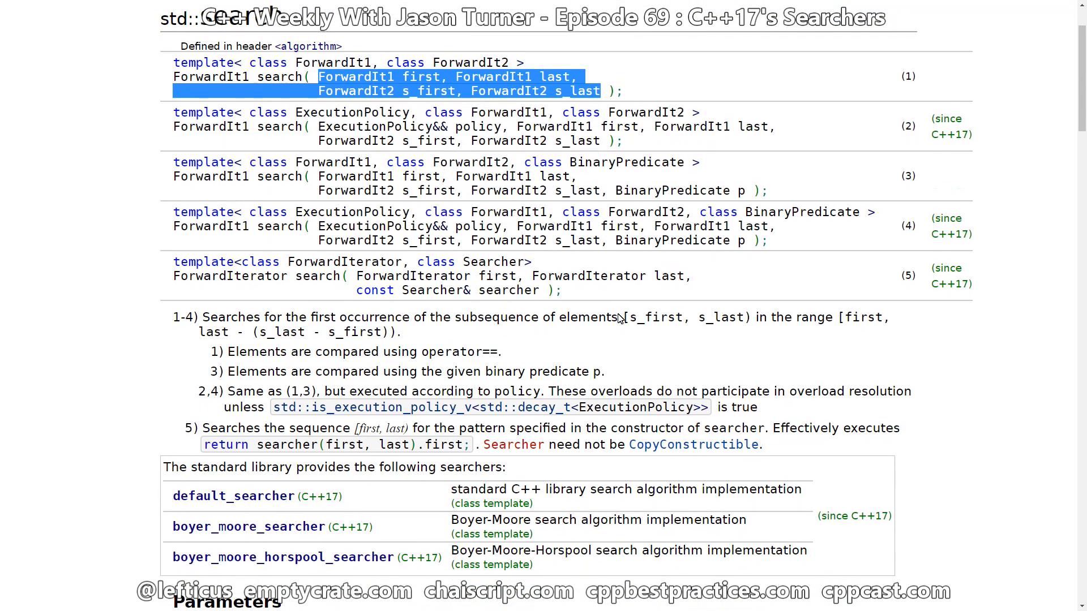
scroll(down, 3)
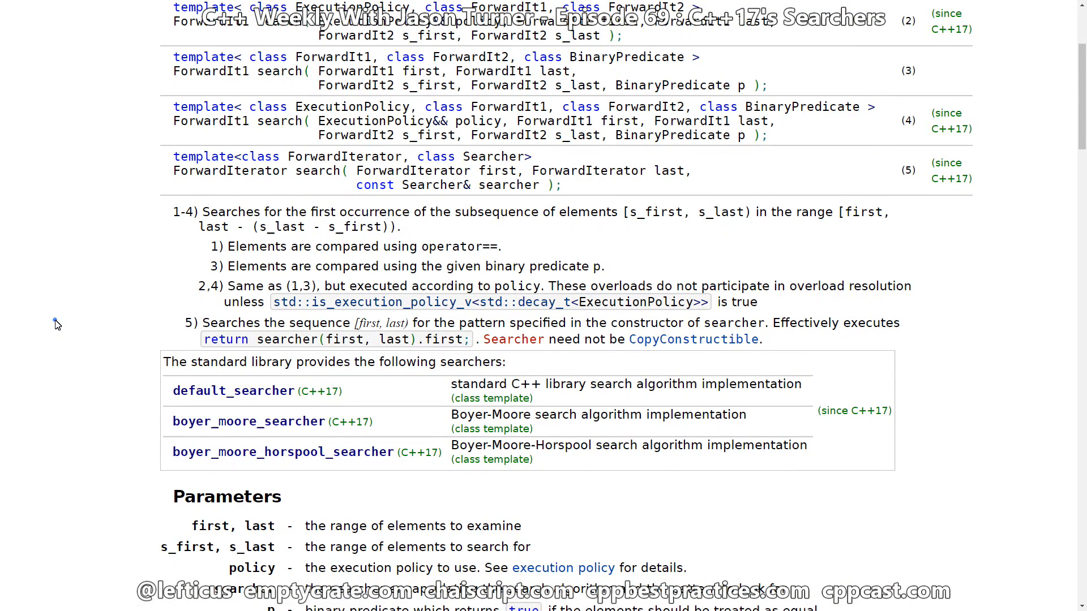
mouse_move(191, 430)
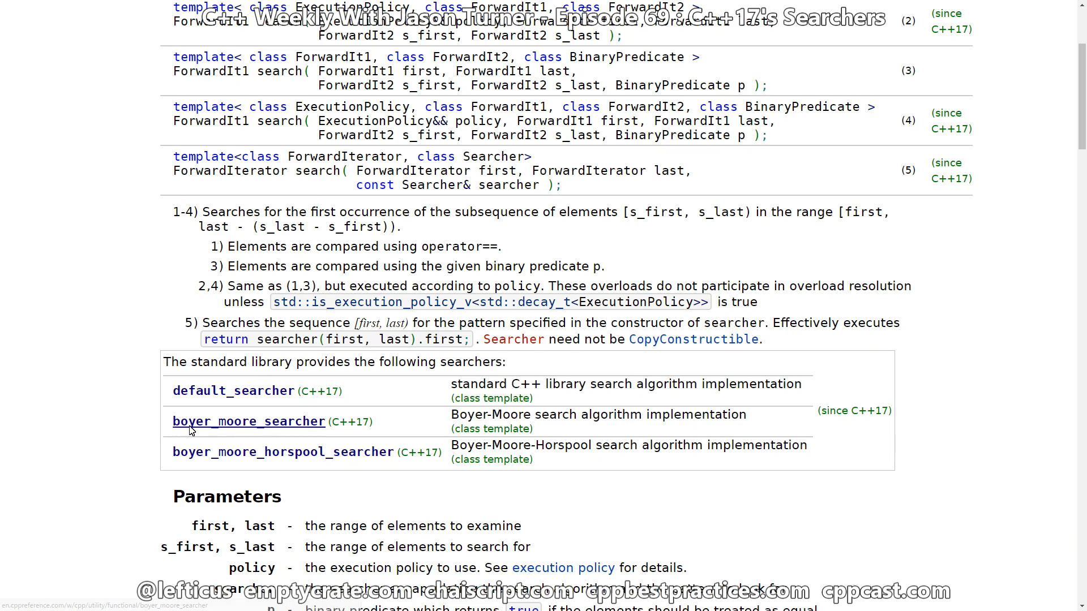
mouse_move(261, 477)
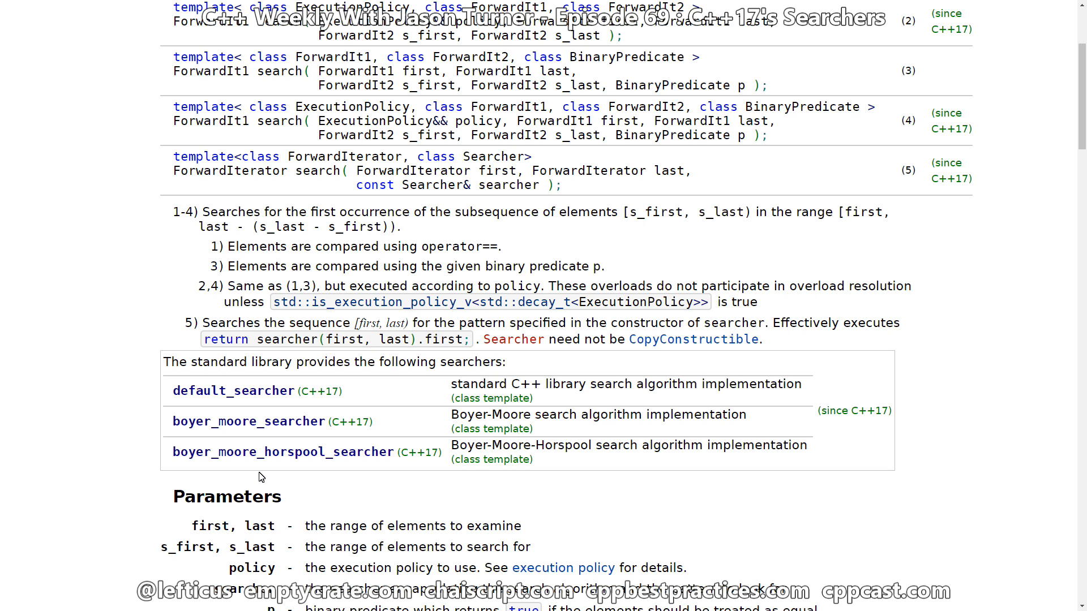
click(248, 422)
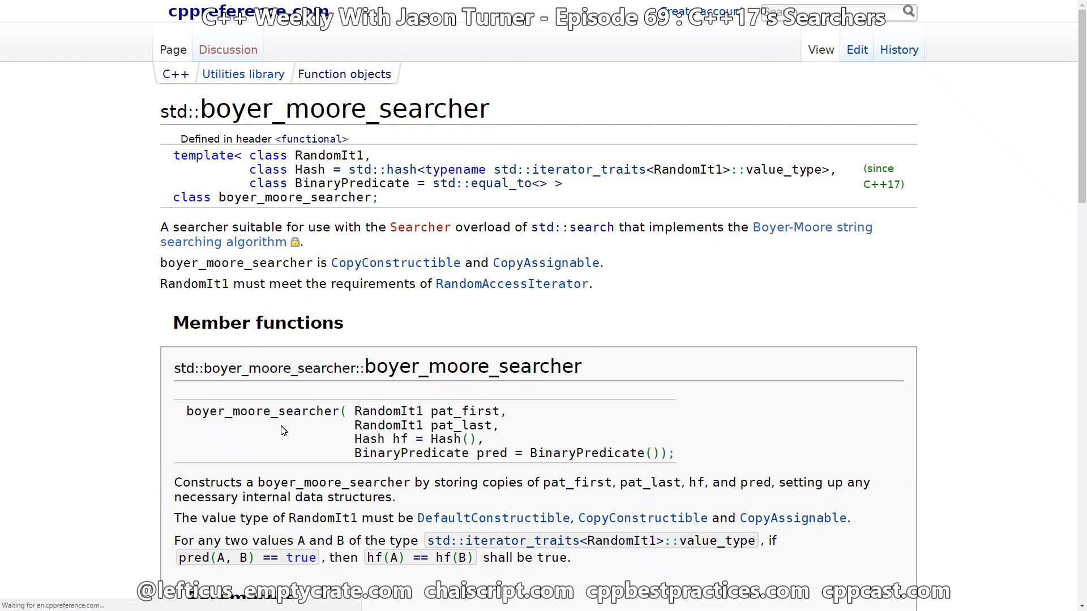
- Read down to the boyer_moore_searcher Example and Output and highlight its usage
scroll(down, 3)
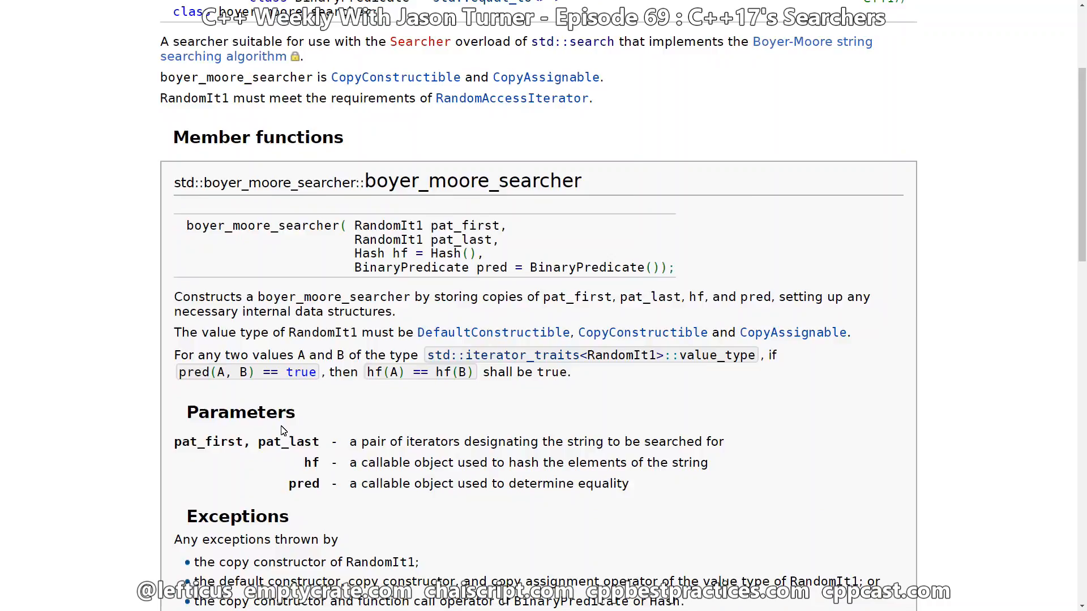
scroll(down, 3)
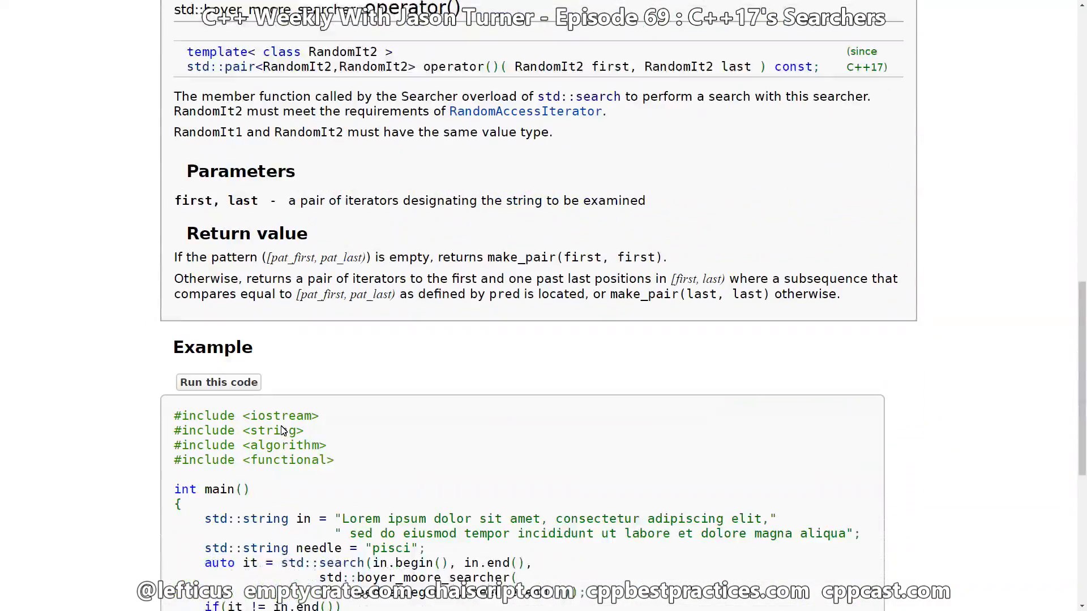
scroll(down, 3)
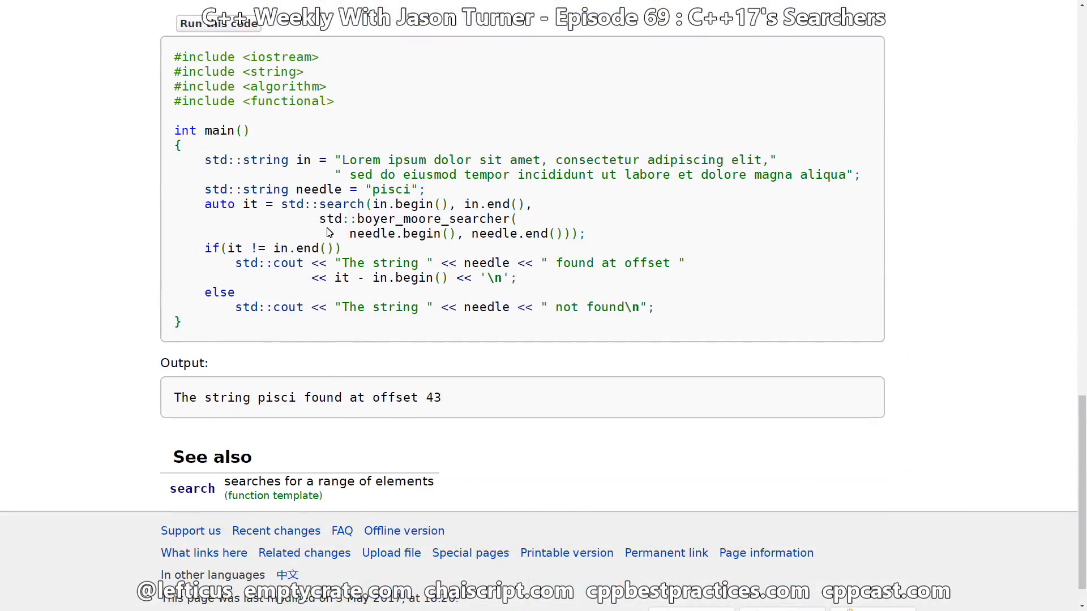
drag(320, 219, 554, 234)
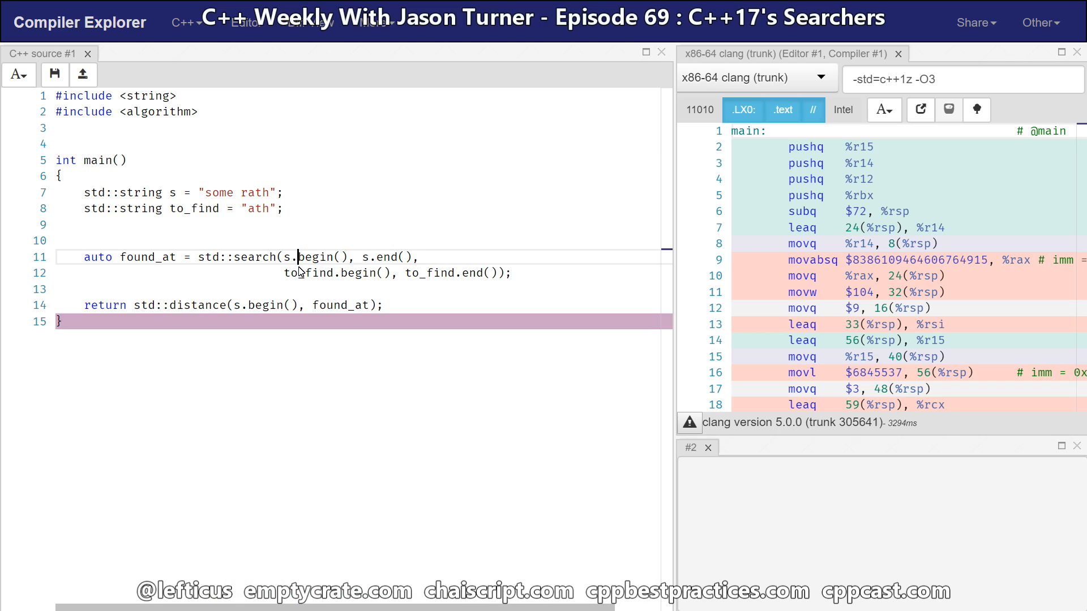
- Wrap to_find.begin(), to_find.end() in std::boyer_moore_searcher and include <functional>
click(420, 256)
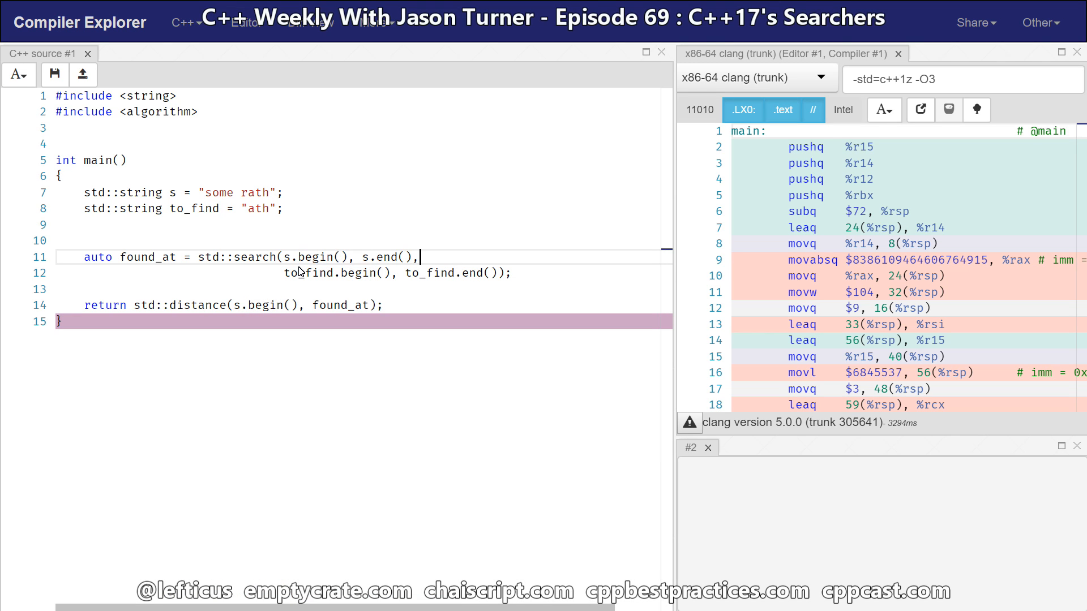
text(std::boyer_moore_searcher()
text(t_.begin(), needle.end()))
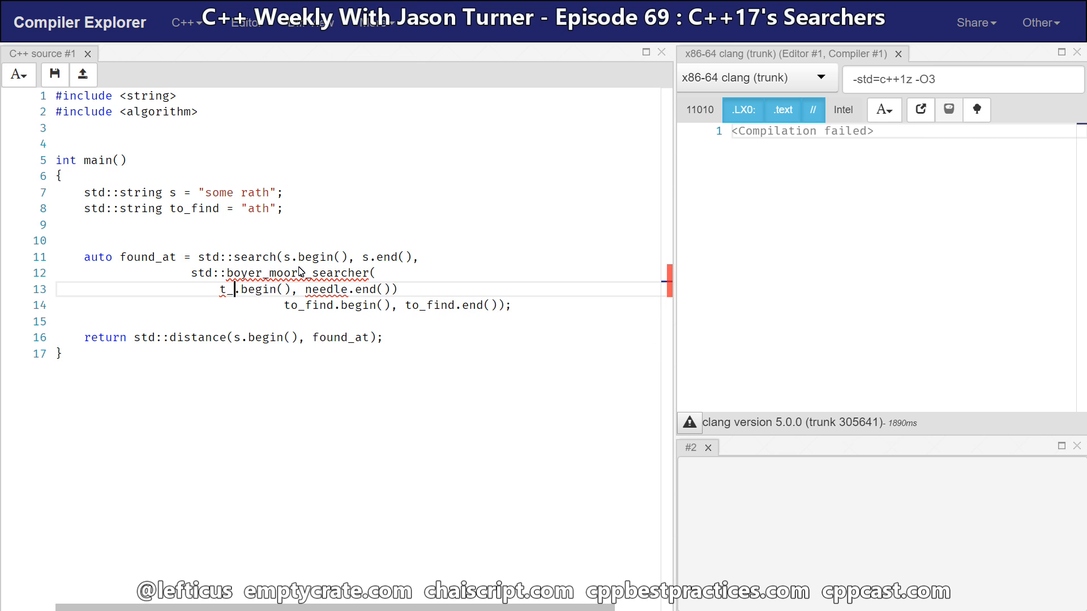
text(o_find)
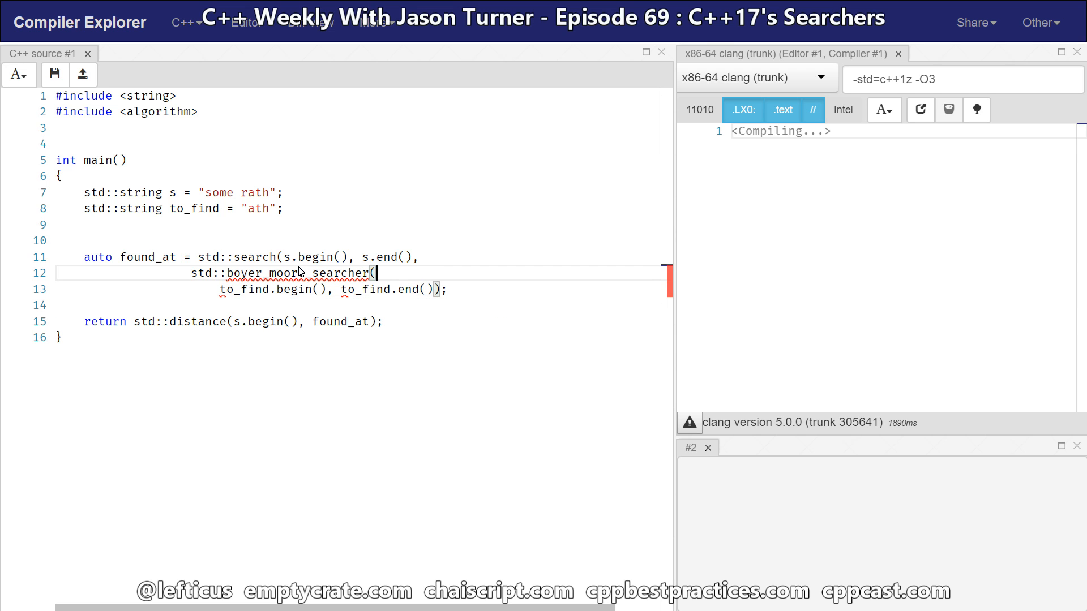
text(#include <)
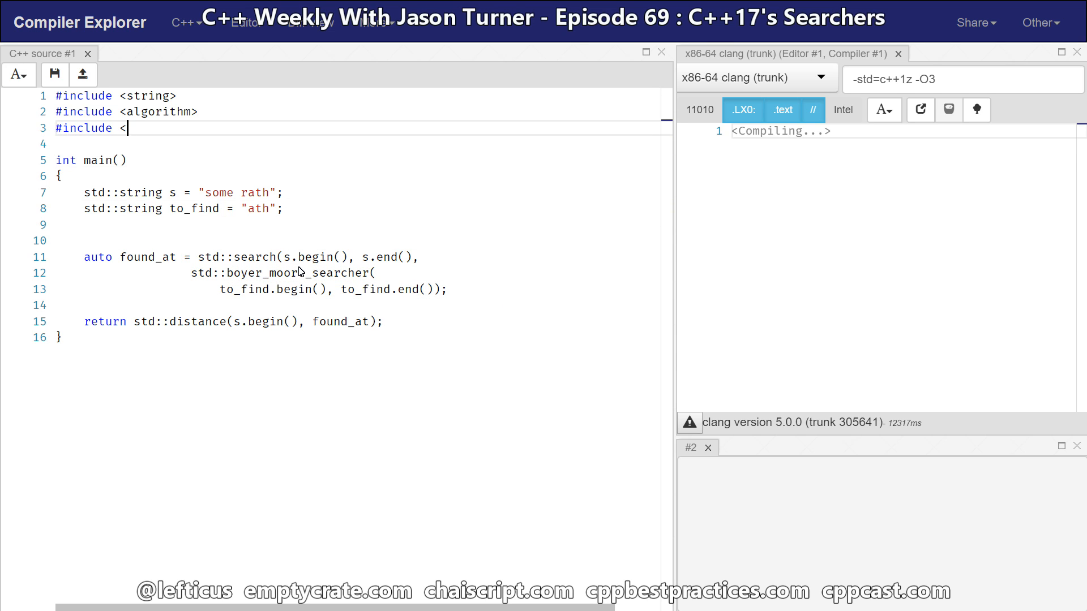
text(functional>)
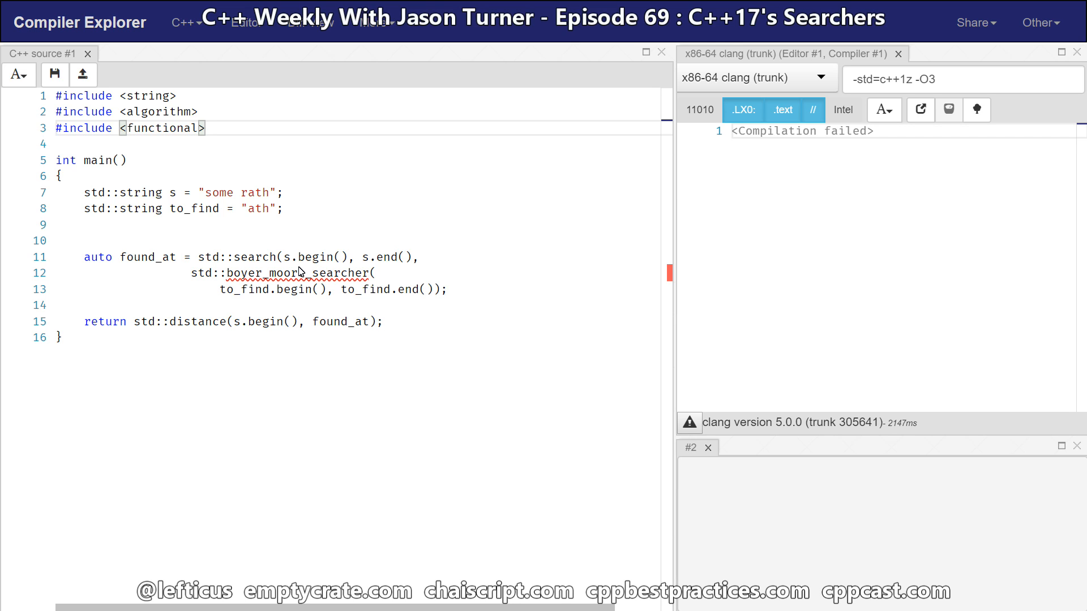
click(756, 77)
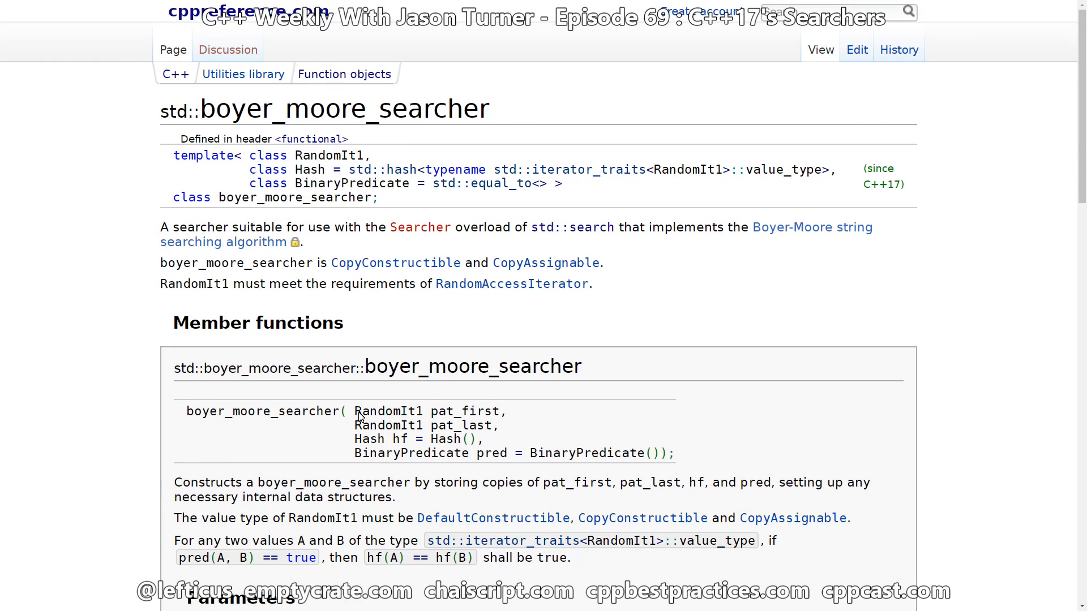
mouse_move(809, 231)
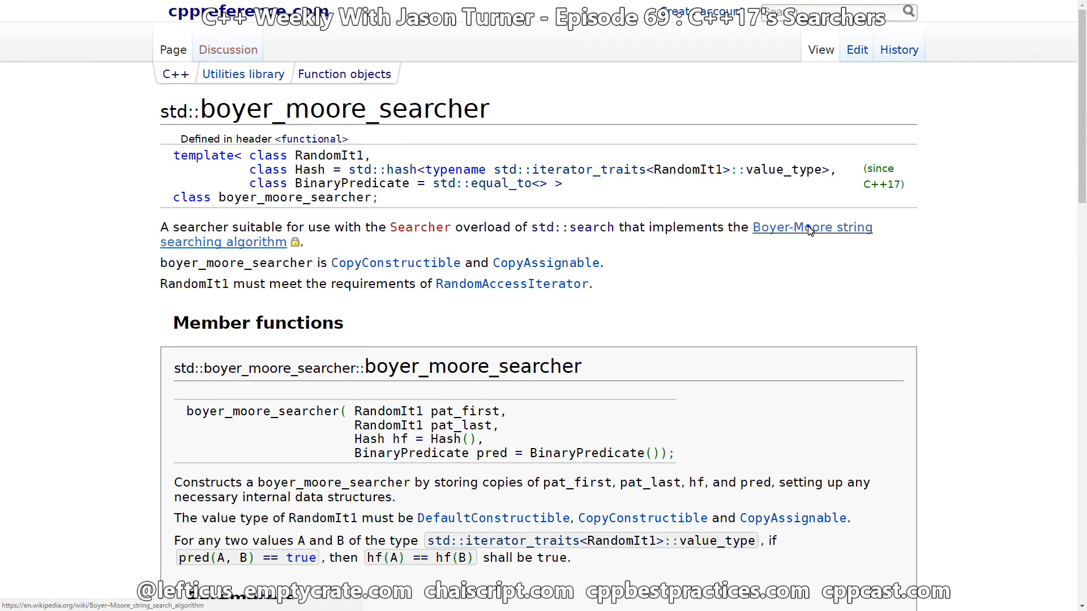
- Follow the Boyer-Moore string searching algorithm link to its Wikipedia article
click(812, 226)
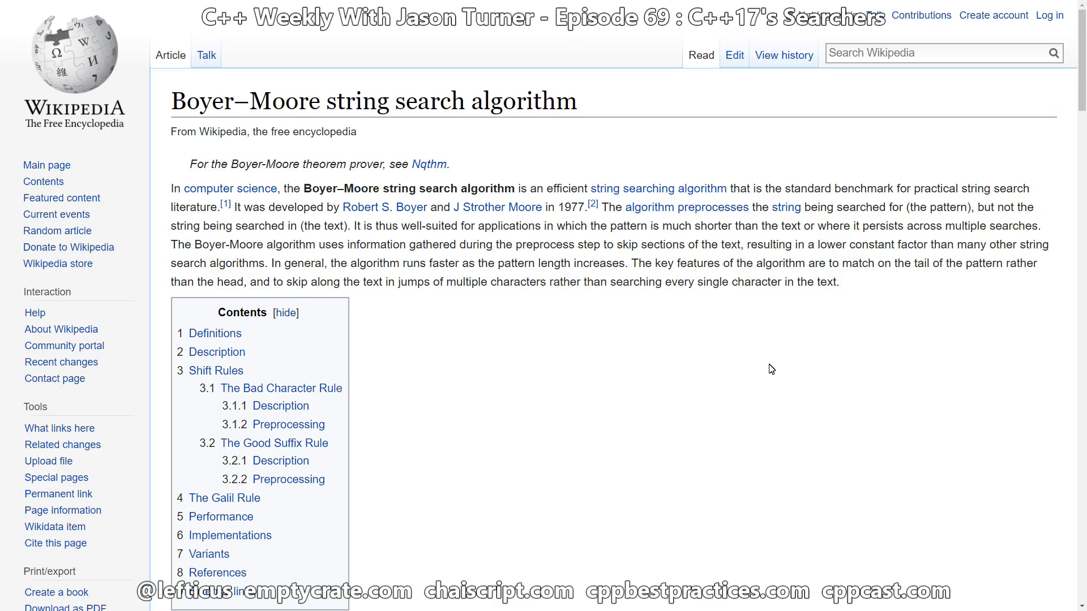
scroll(down, 3)
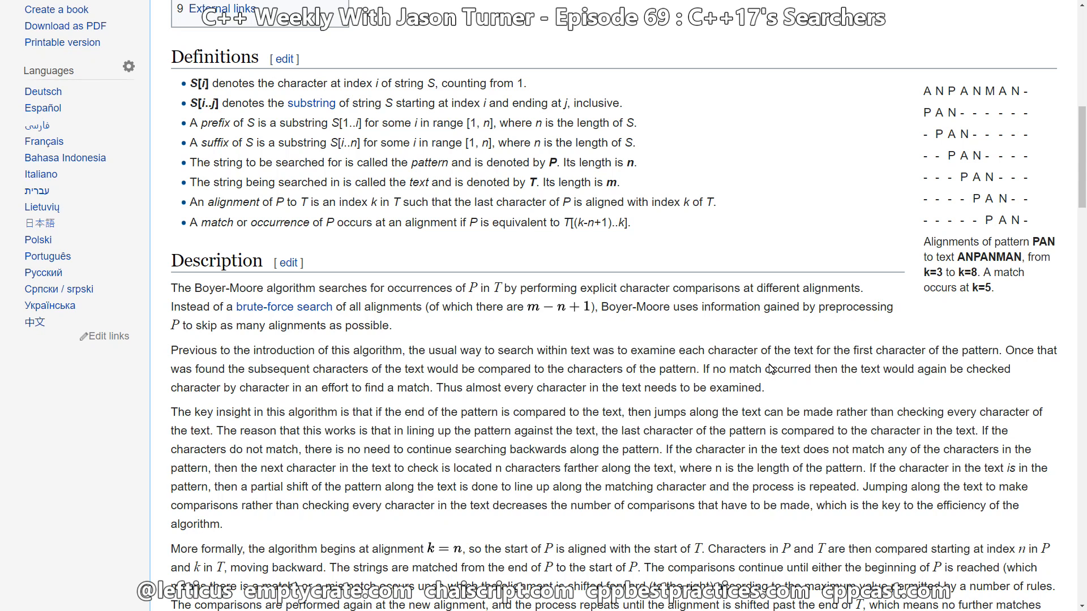
scroll(down, 3)
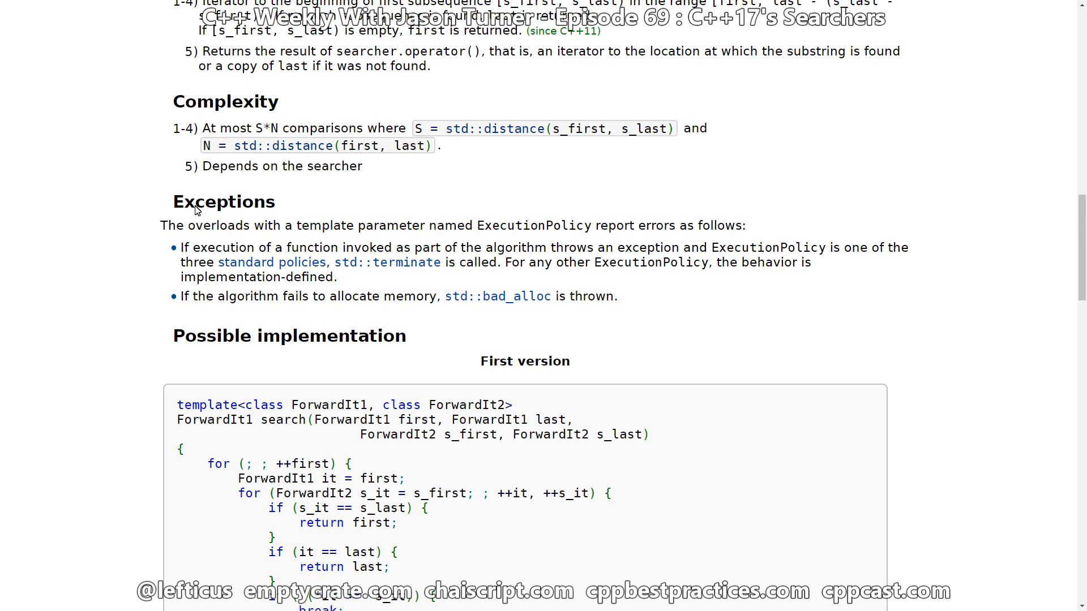
- Highlight terms in the std::search Complexity section on cppreference
drag(202, 128, 270, 128)
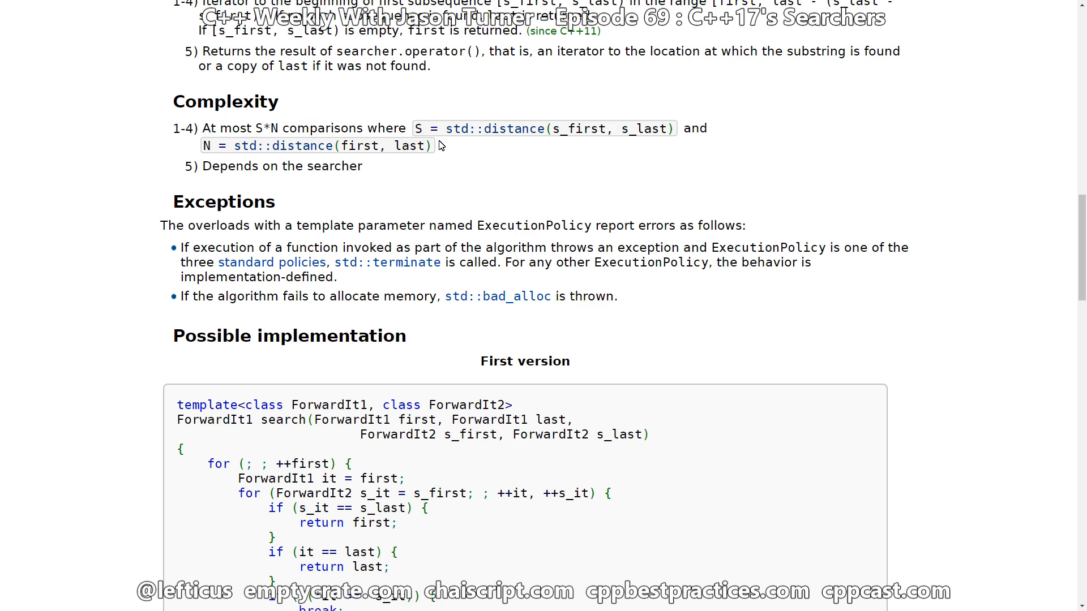
double_click(418, 128)
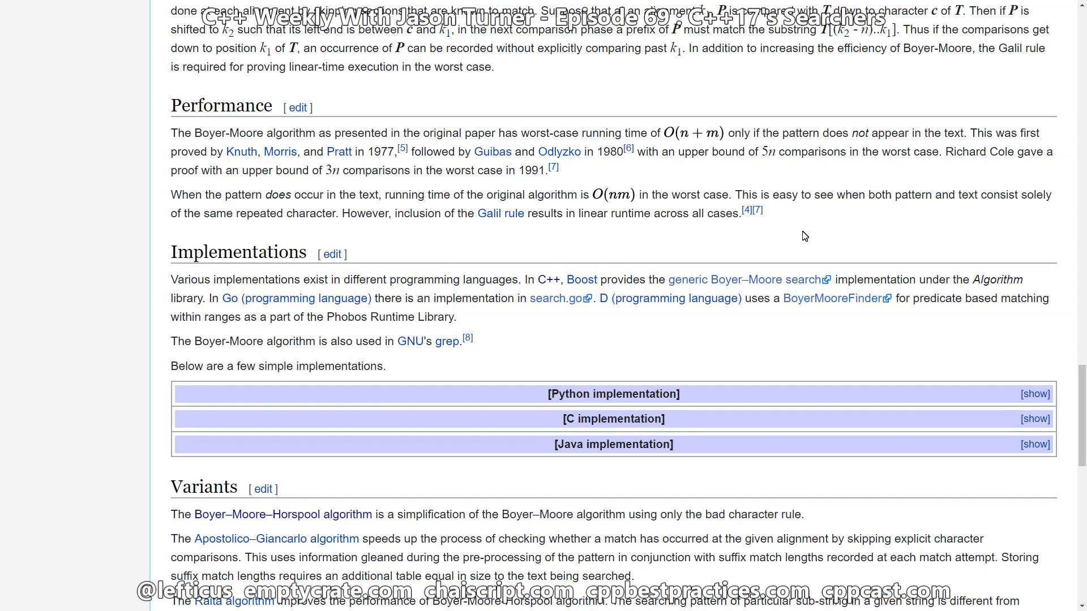
mouse_move(611, 199)
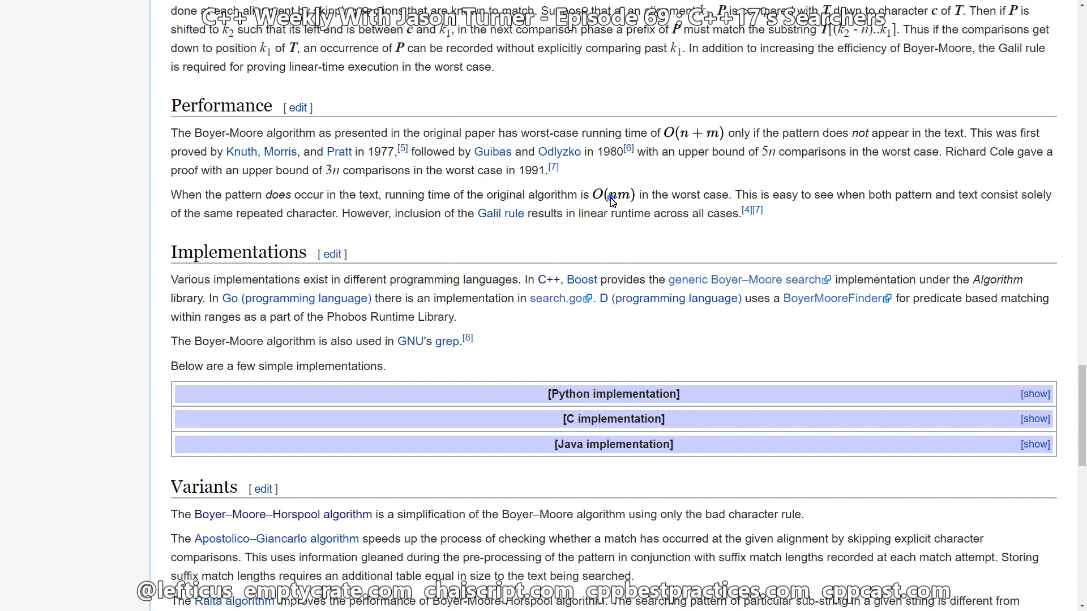
mouse_move(625, 201)
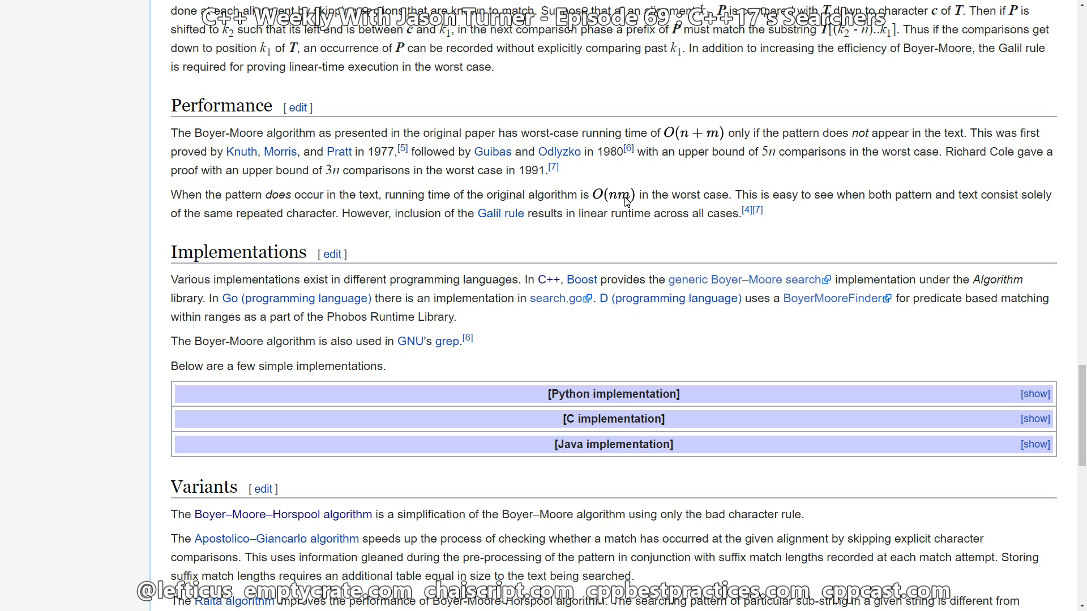
mouse_move(669, 140)
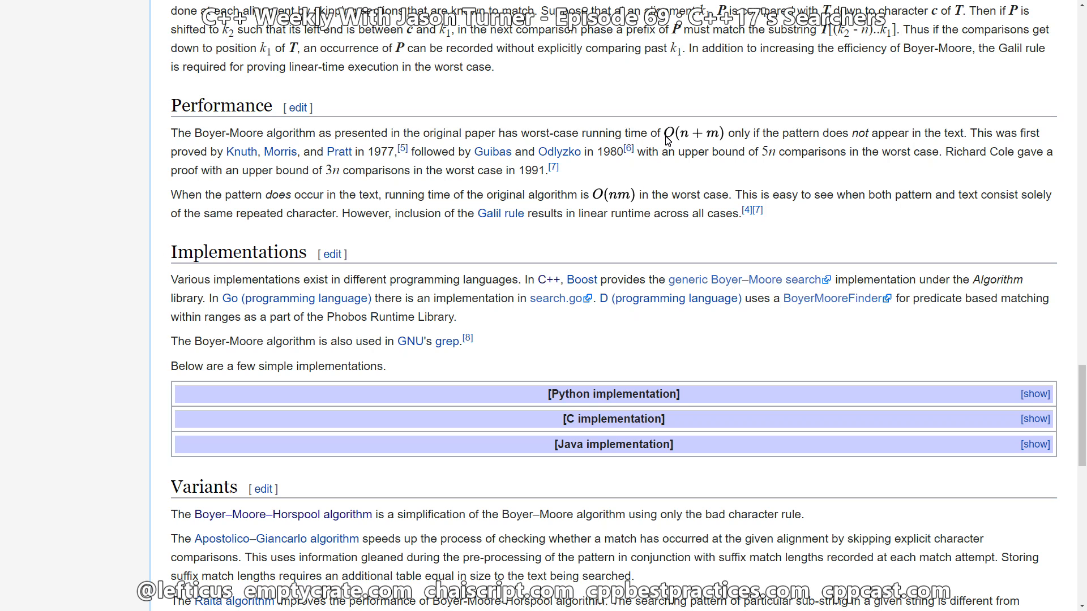
mouse_move(740, 141)
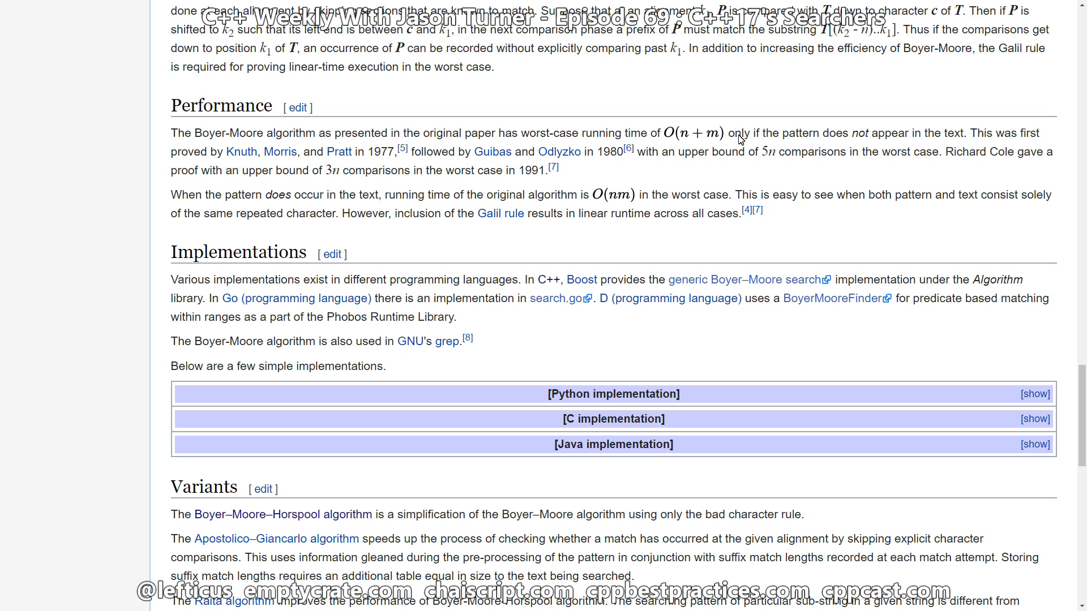
- Return to the Boyer–Moore Wikipedia article's worst-case performance discussion
double_click(736, 134)
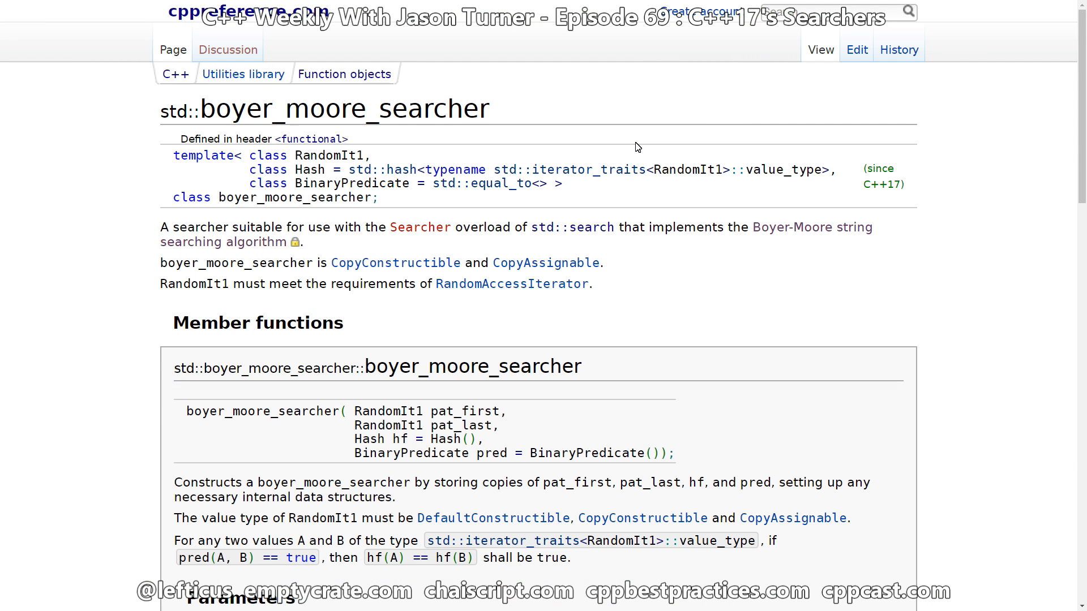
mouse_move(582, 292)
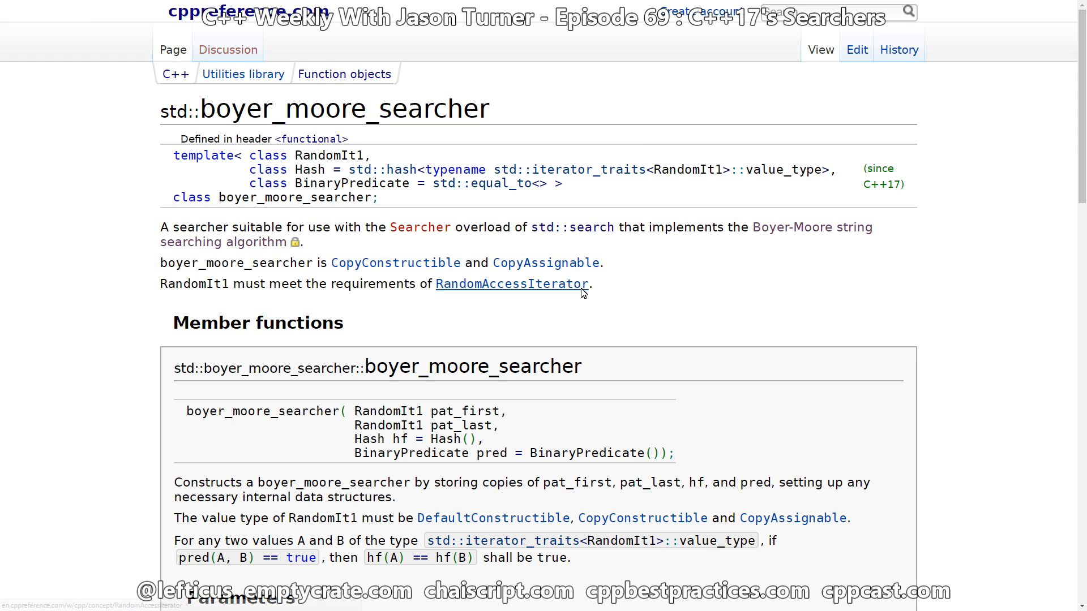
- Scroll the std::boyer_moore_searcher page to the constructor's Hash hf = Hash() parameter descriptions
scroll(down, 3)
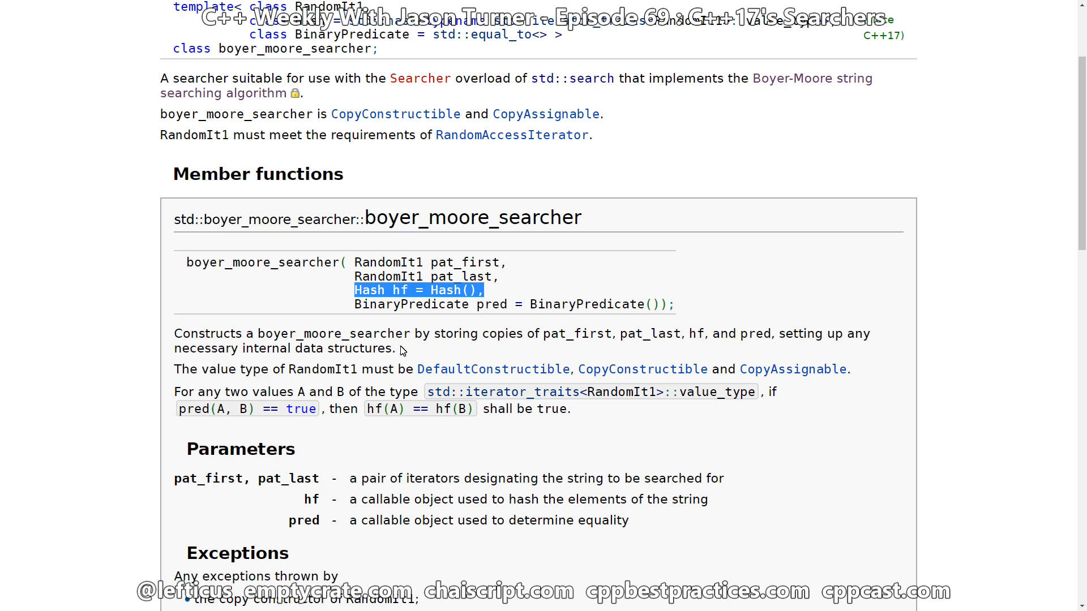
mouse_move(357, 373)
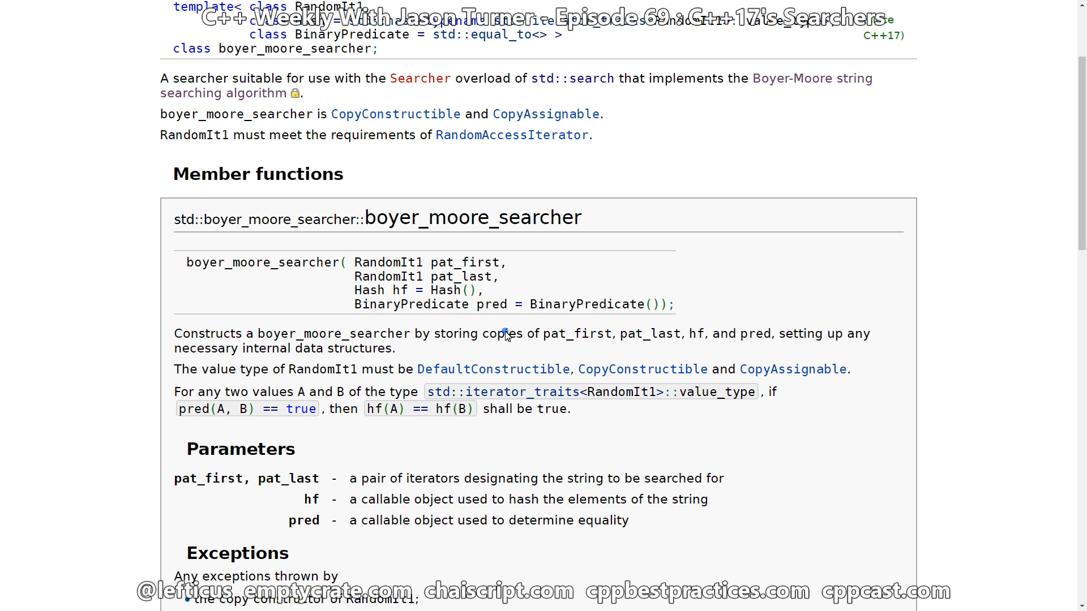
mouse_move(507, 337)
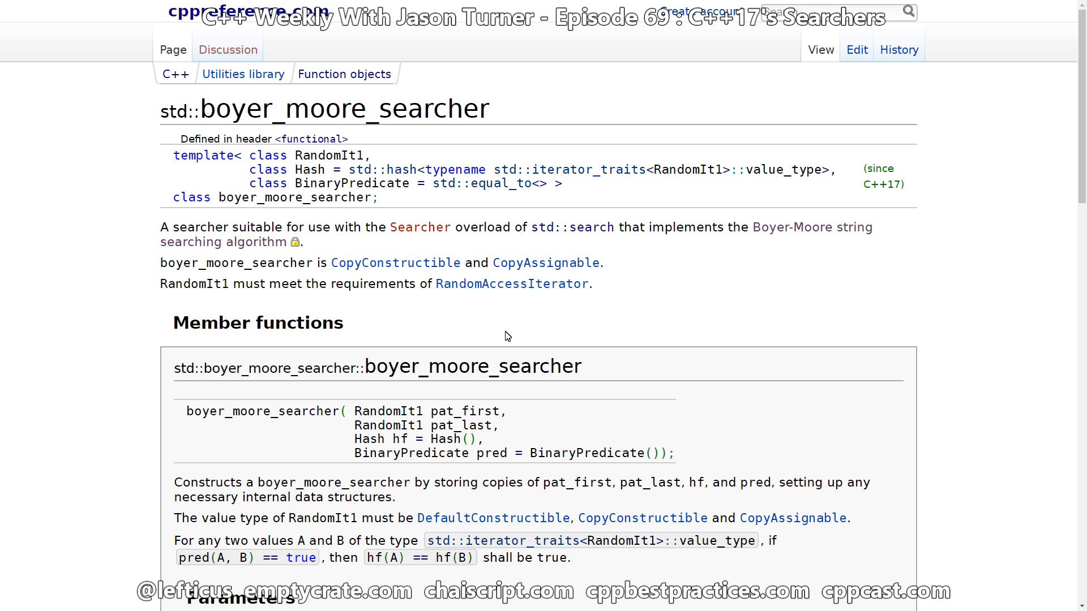
- Scroll to the example output and See also list of related searcher algorithms
scroll(down, 3)
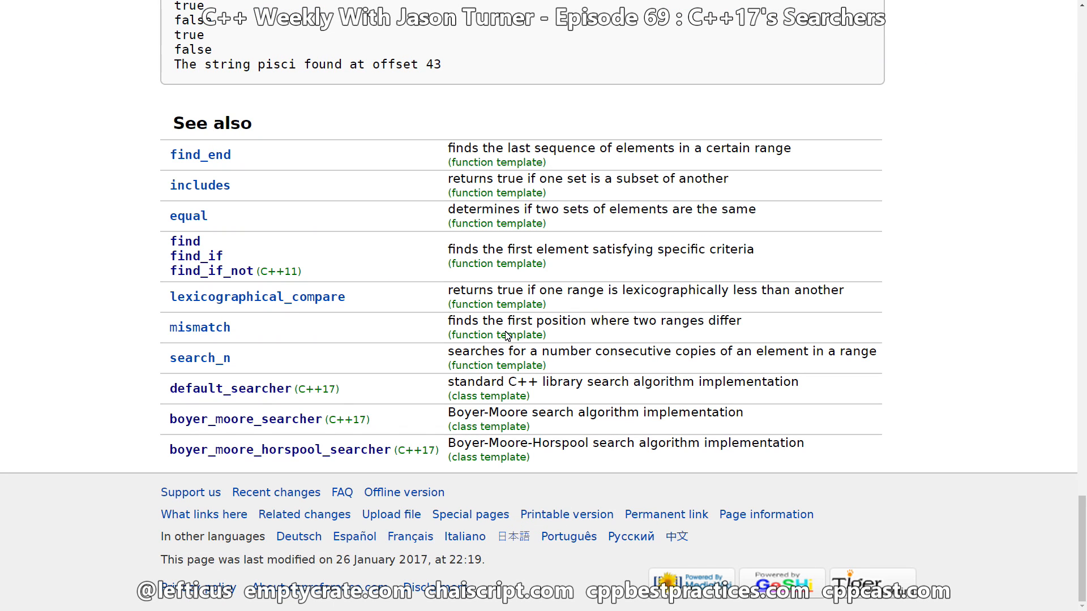
mouse_move(354, 462)
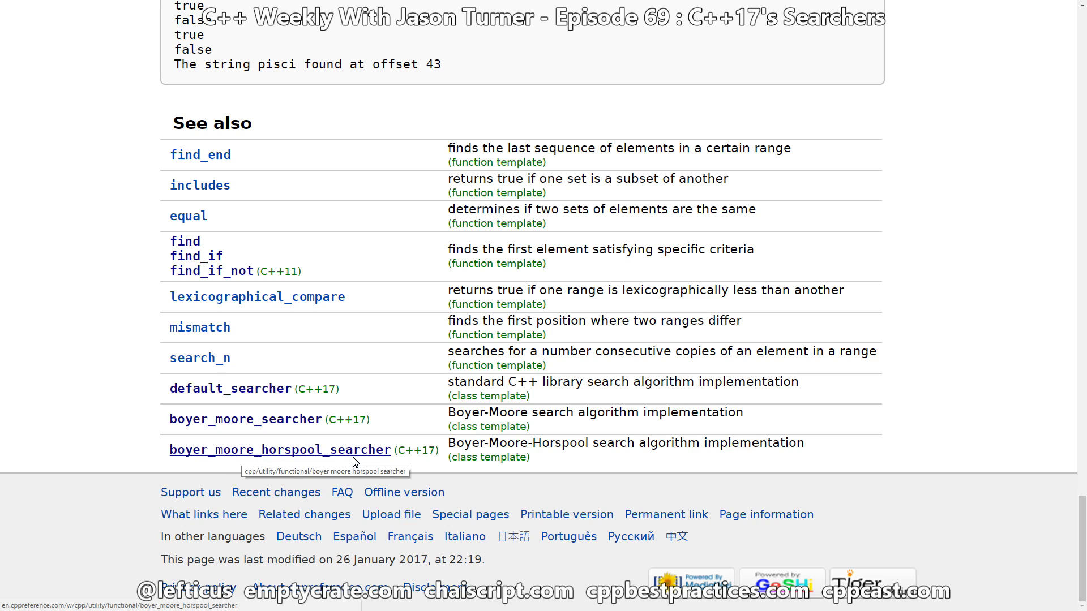